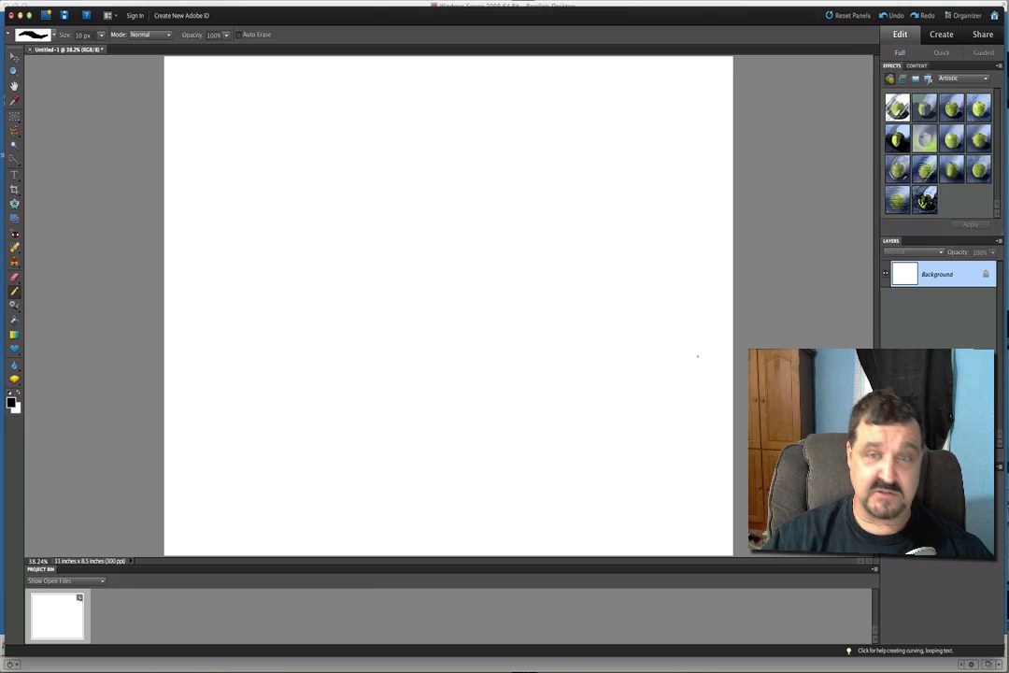
mouse_move(413, 232)
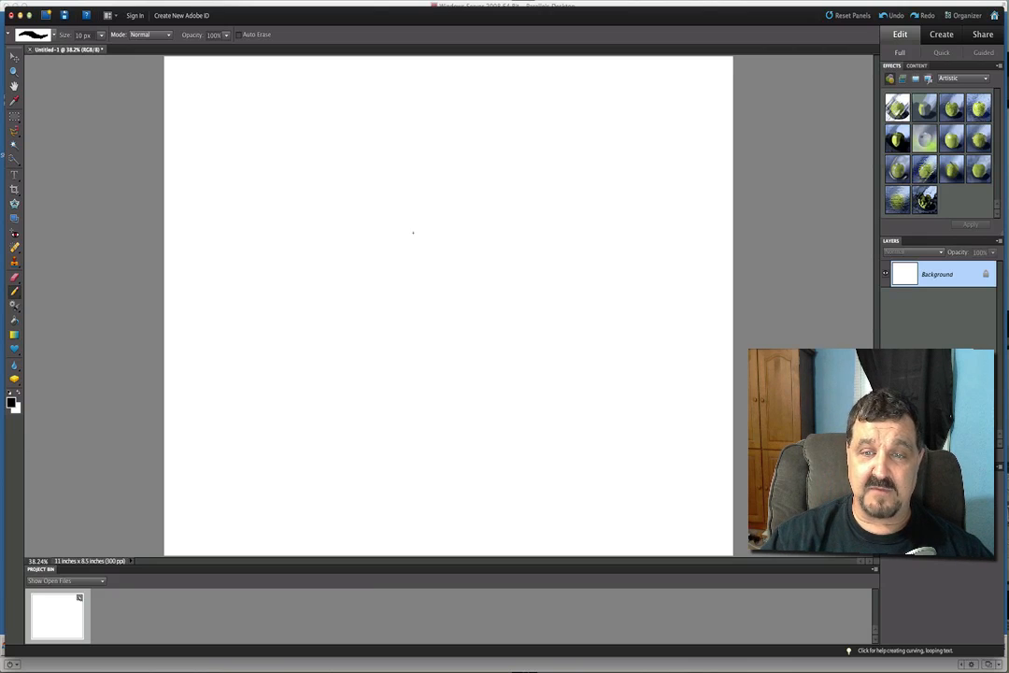
mouse_move(469, 228)
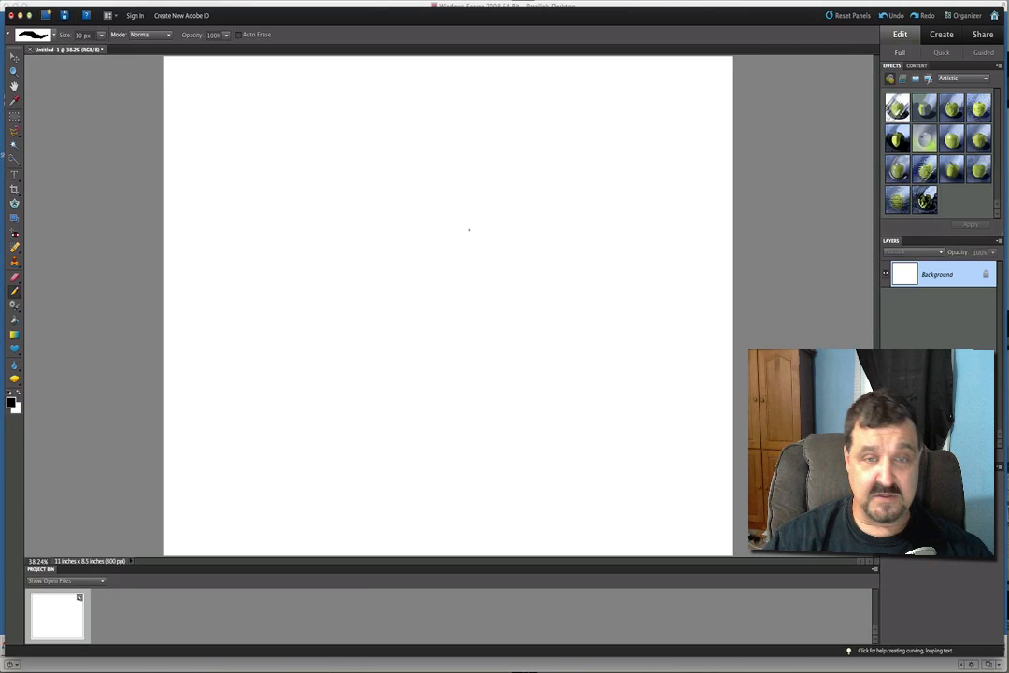
Sketch a cloud outline in the upper left with the word Cloud written inside
left_click_drag(447, 176, 476, 234)
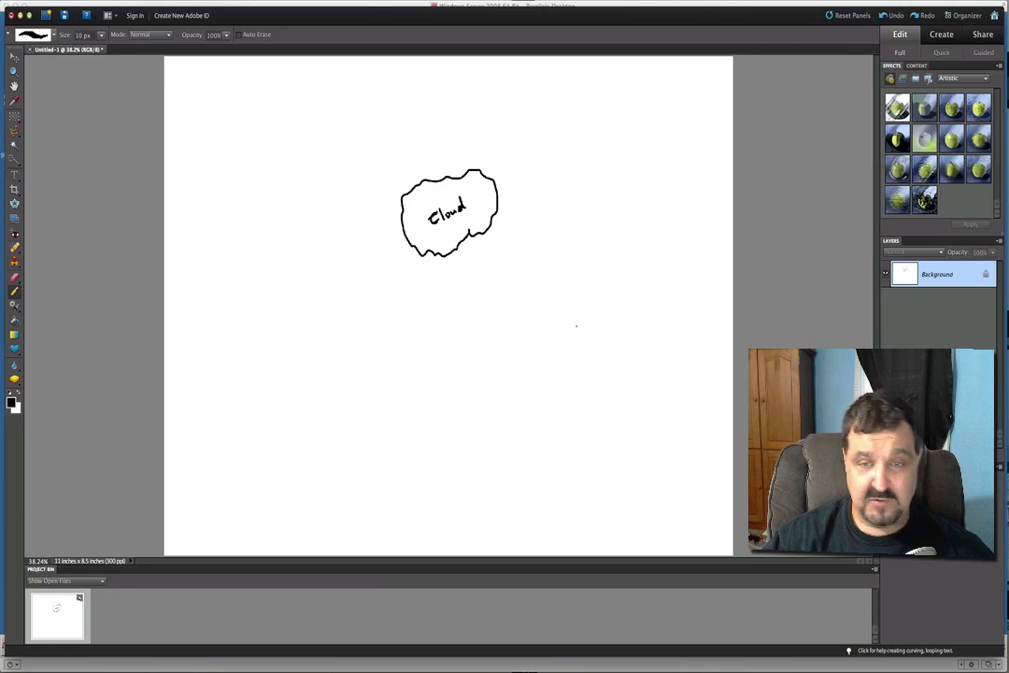
Draw a tall server box below the cloud with stacked horizontal lines across its top
left_click_drag(535, 325, 587, 325)
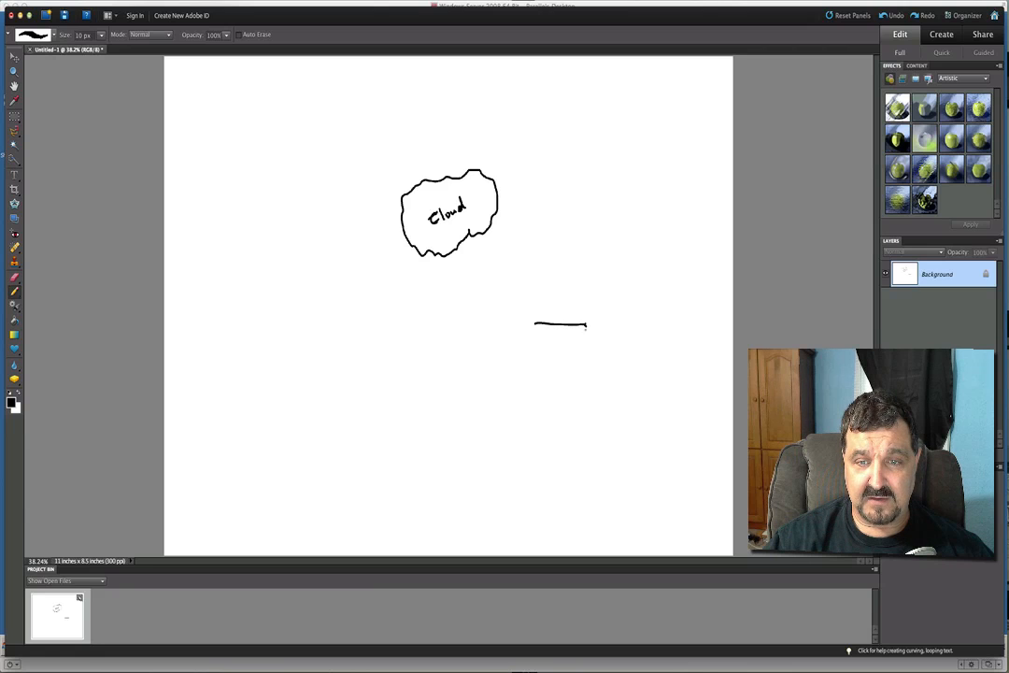
left_click_drag(587, 326, 587, 397)
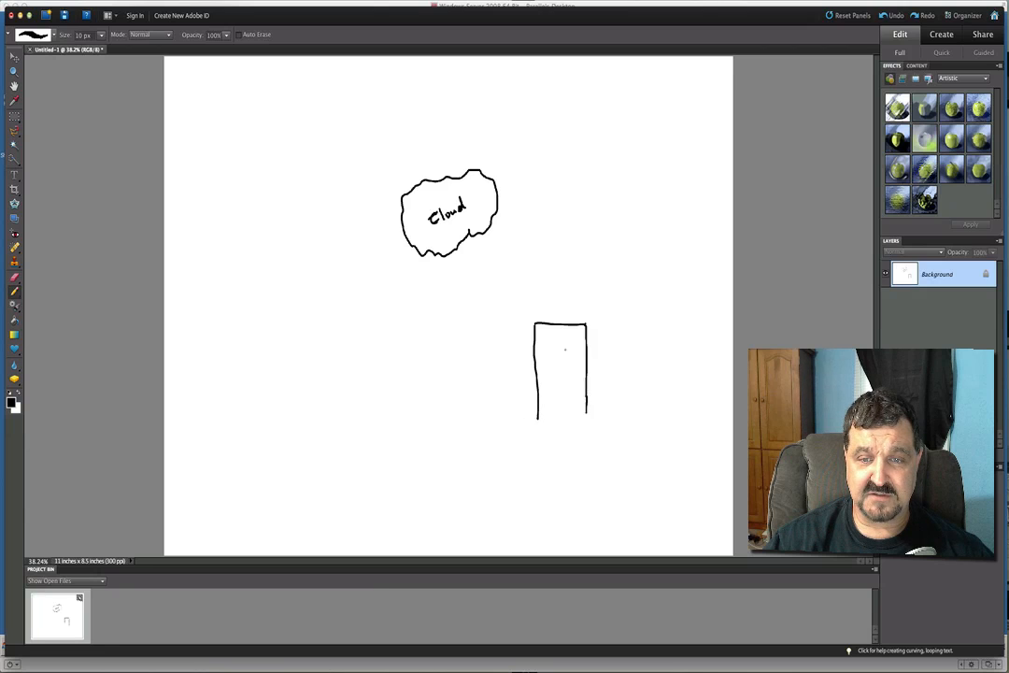
left_click_drag(539, 329, 565, 327)
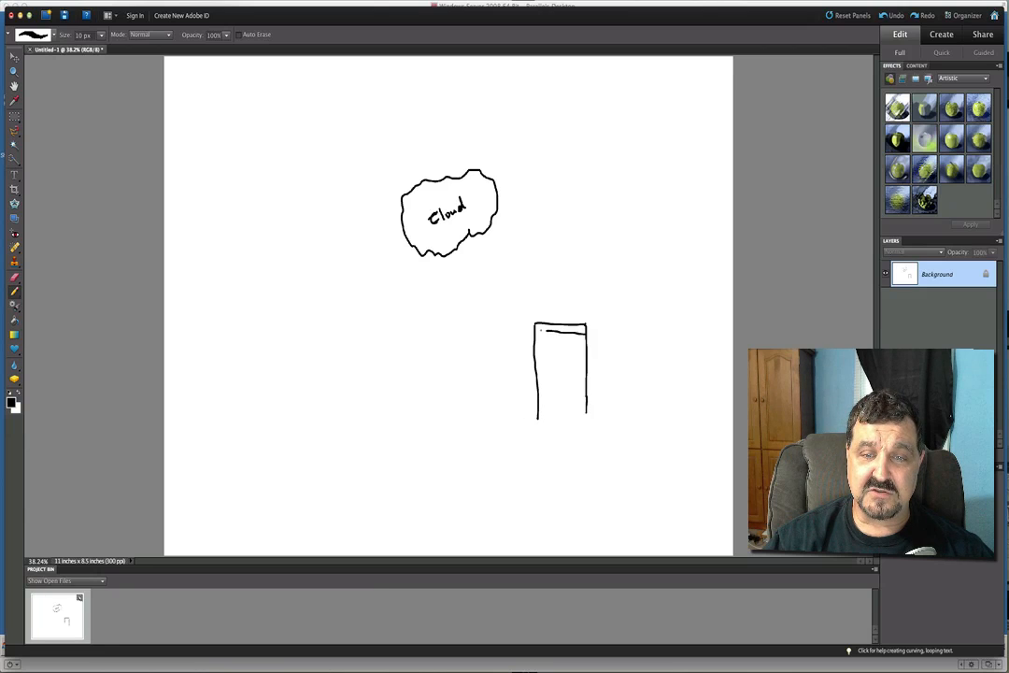
left_click_drag(538, 329, 587, 327)
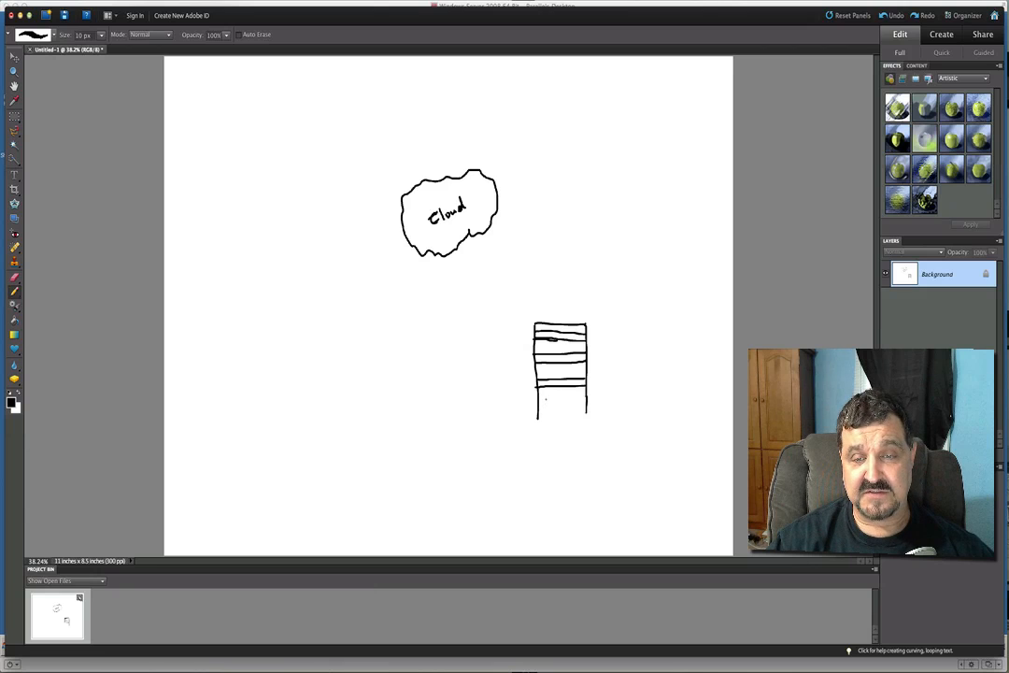
Handwrite a label in the lower section of the server box
left_click_drag(540, 400, 552, 402)
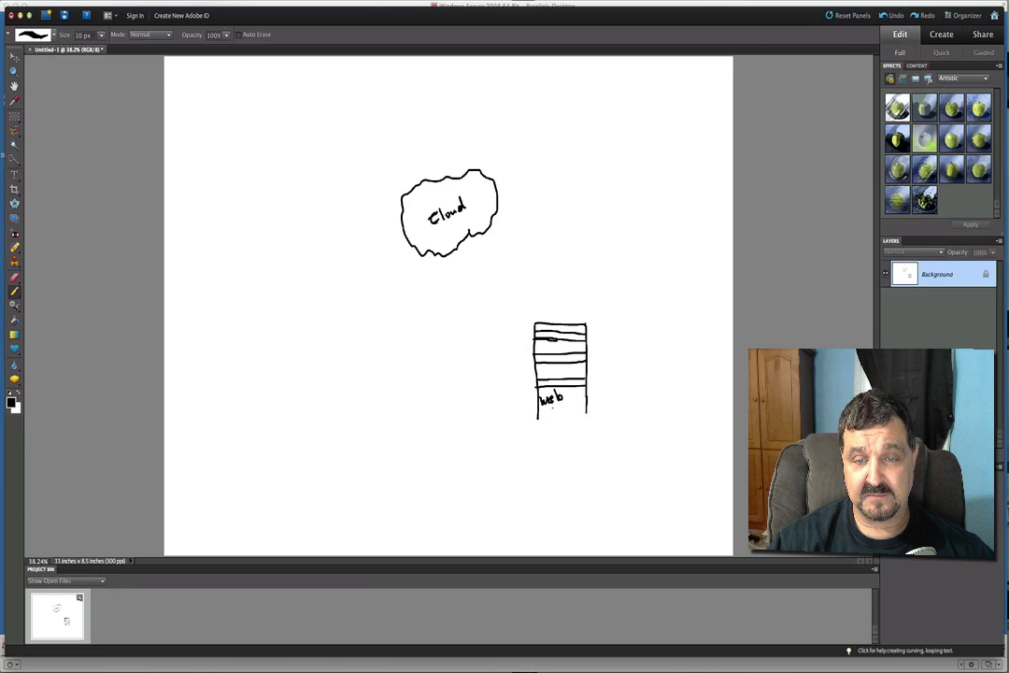
left_click_drag(542, 409, 564, 415)
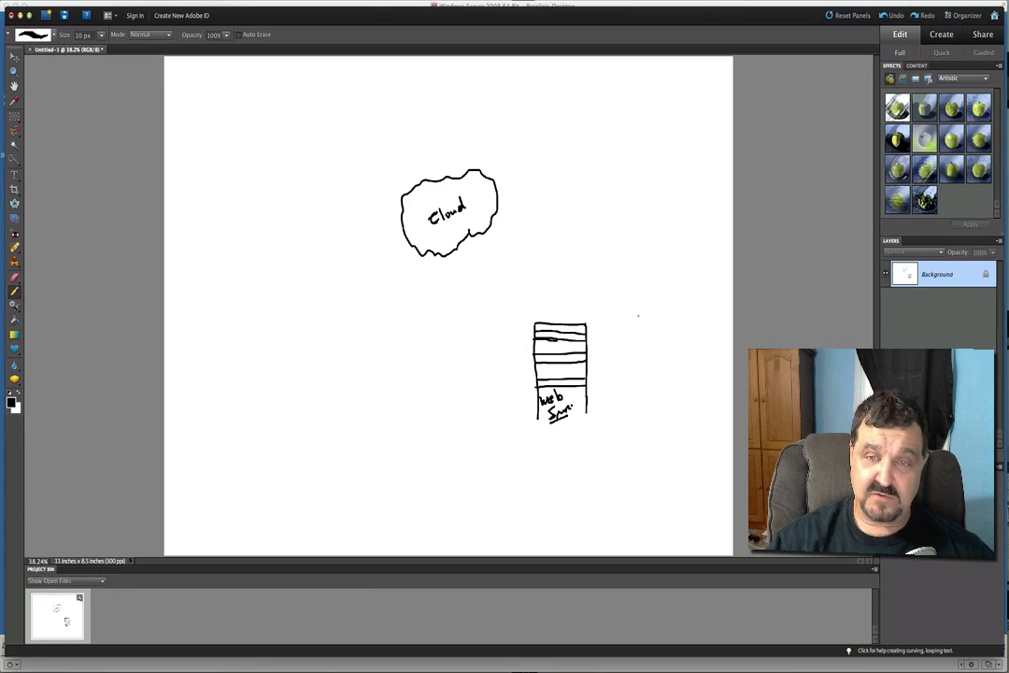
Sketch the group of small client-computer boxes to the right of the server
left_click_drag(620, 314, 645, 299)
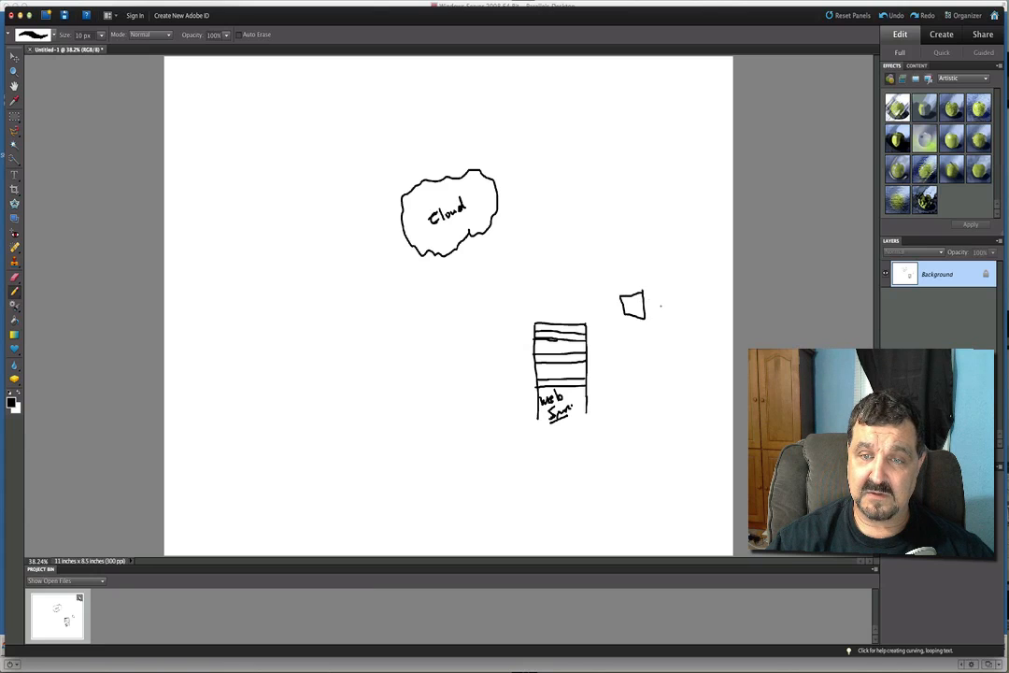
left_click_drag(666, 298, 693, 318)
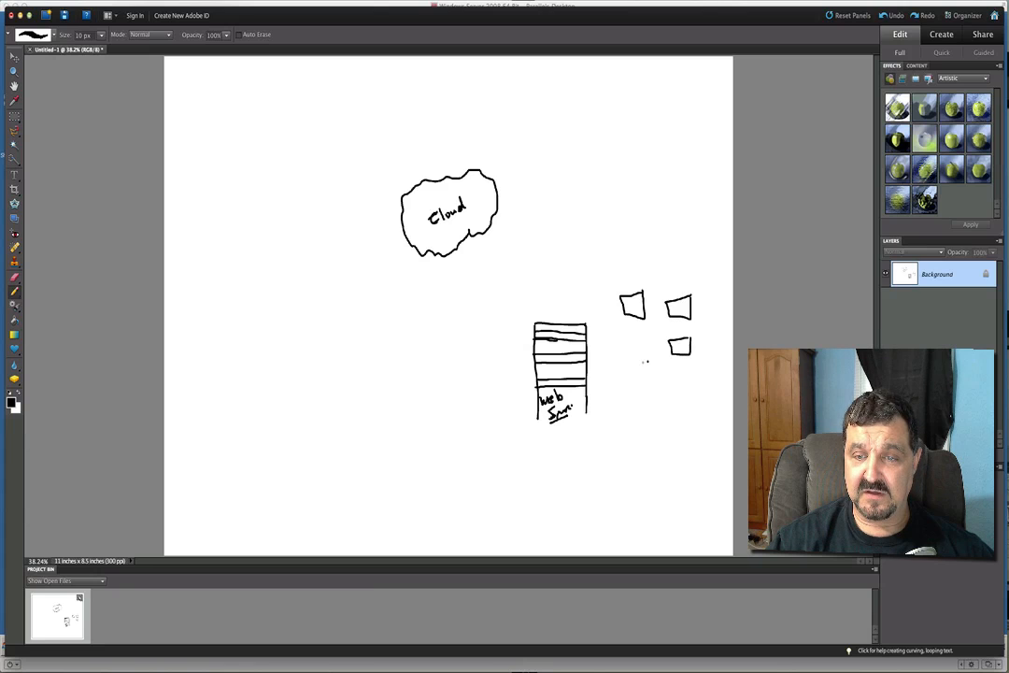
left_click_drag(639, 365, 654, 376)
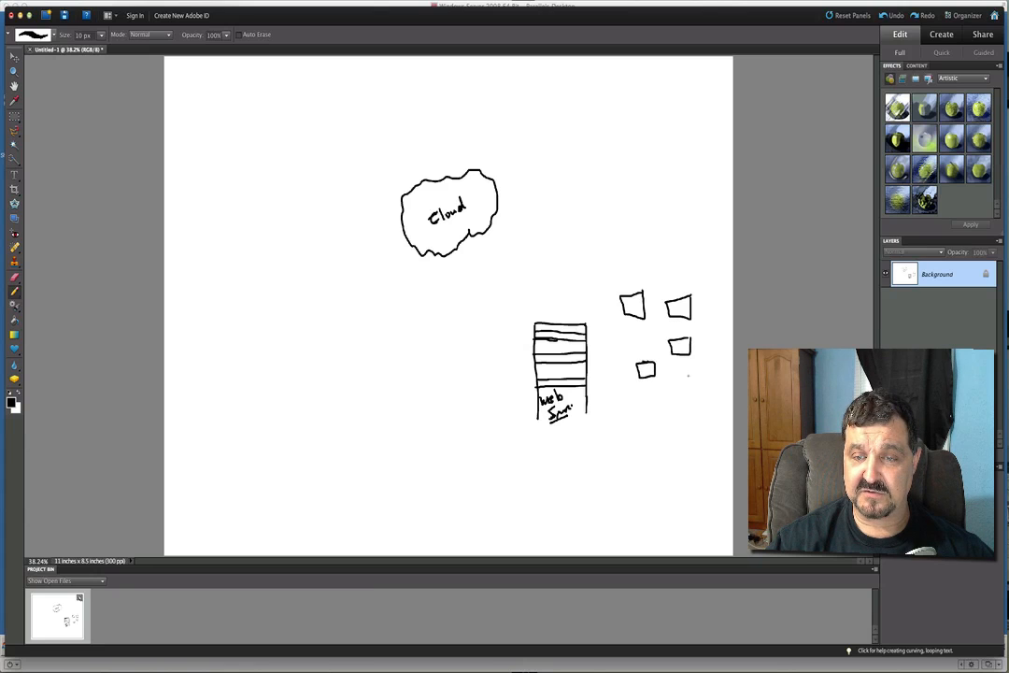
left_click_drag(674, 373, 696, 387)
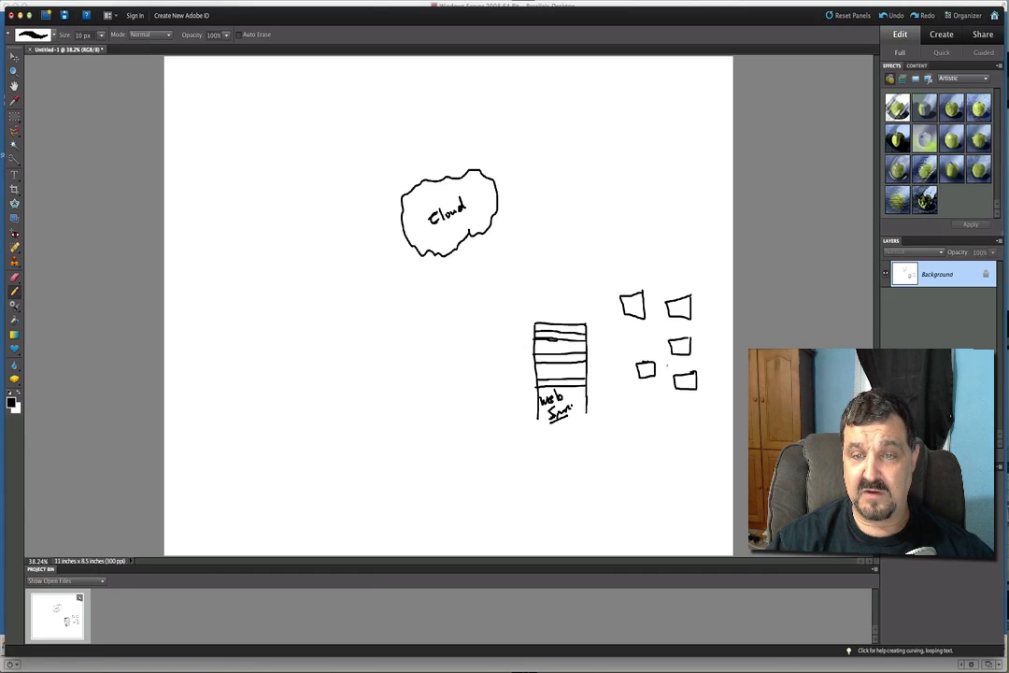
left_click_drag(608, 332, 621, 346)
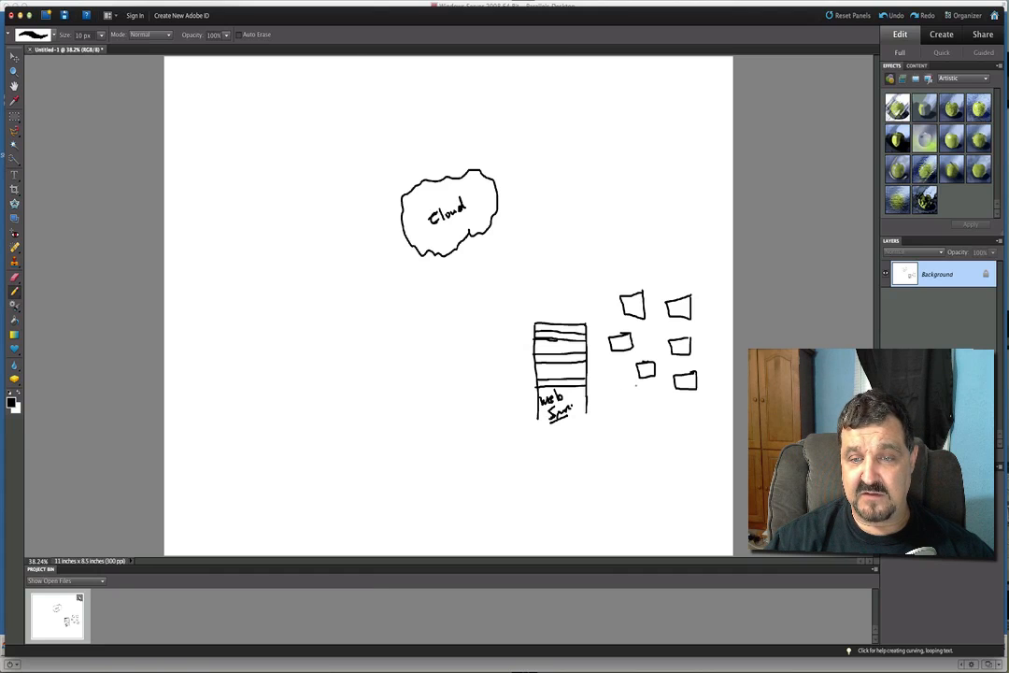
Link the small boxes to the server and write External IP 192.168.1.40 beneath it
left_click_drag(607, 391, 639, 396)
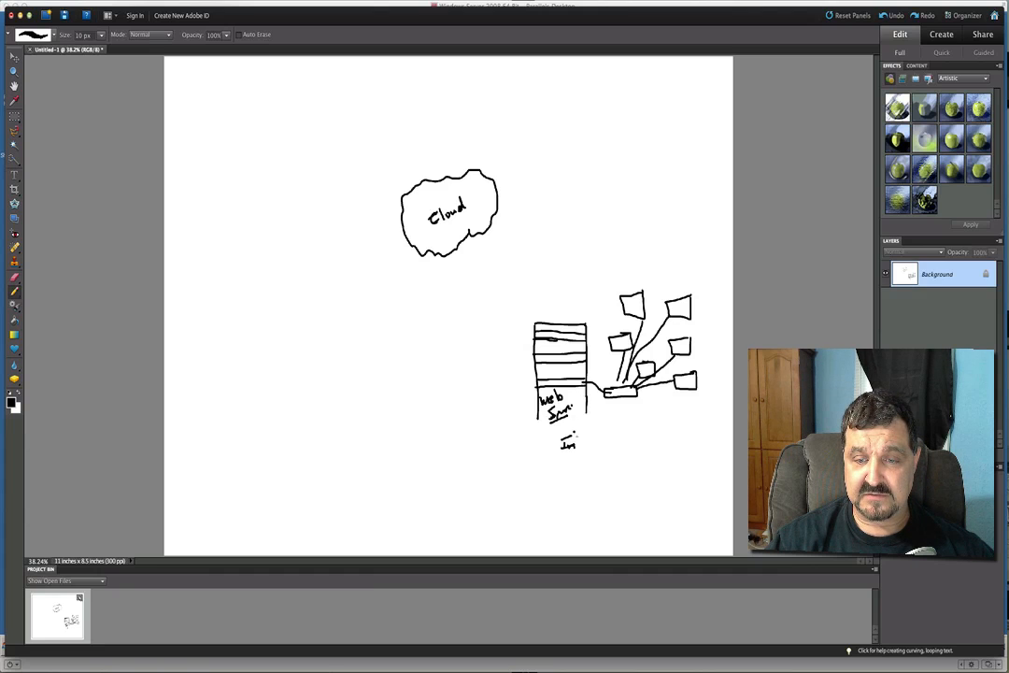
left_click_drag(571, 441, 601, 441)
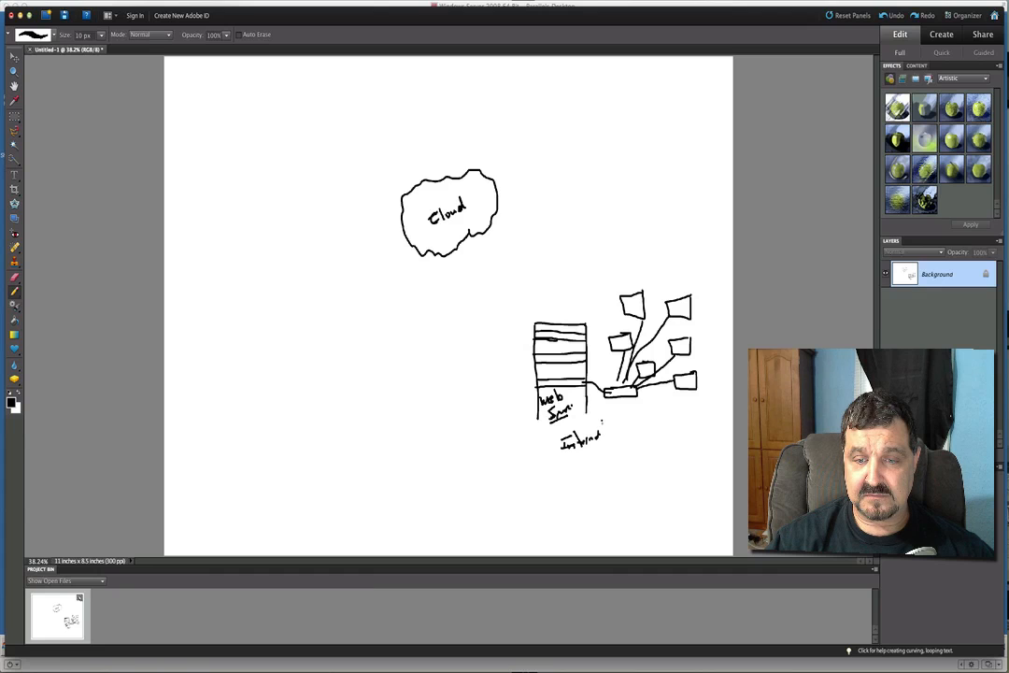
left_click_drag(613, 421, 635, 430)
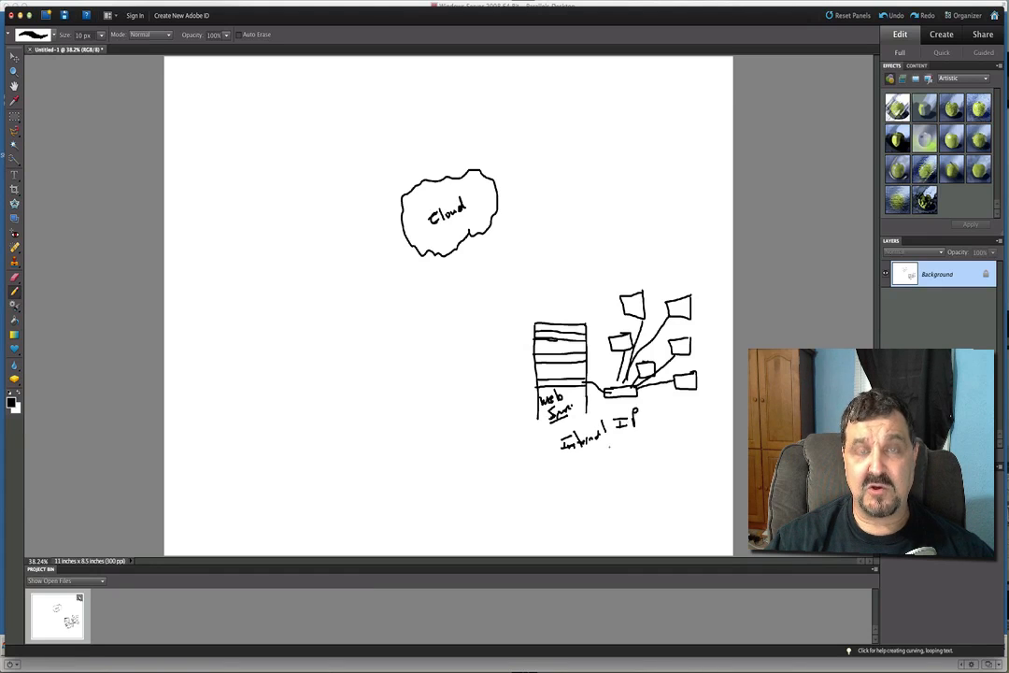
left_click_drag(605, 445, 613, 458)
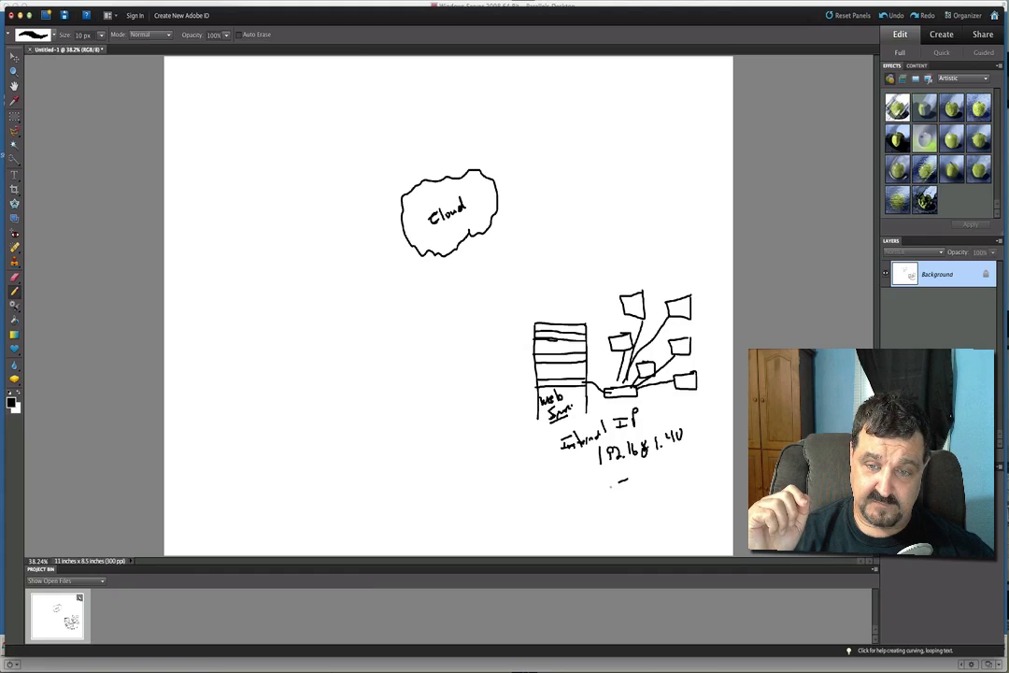
Handwrite Intranet under the IP address and underline it
left_click_drag(613, 486, 643, 490)
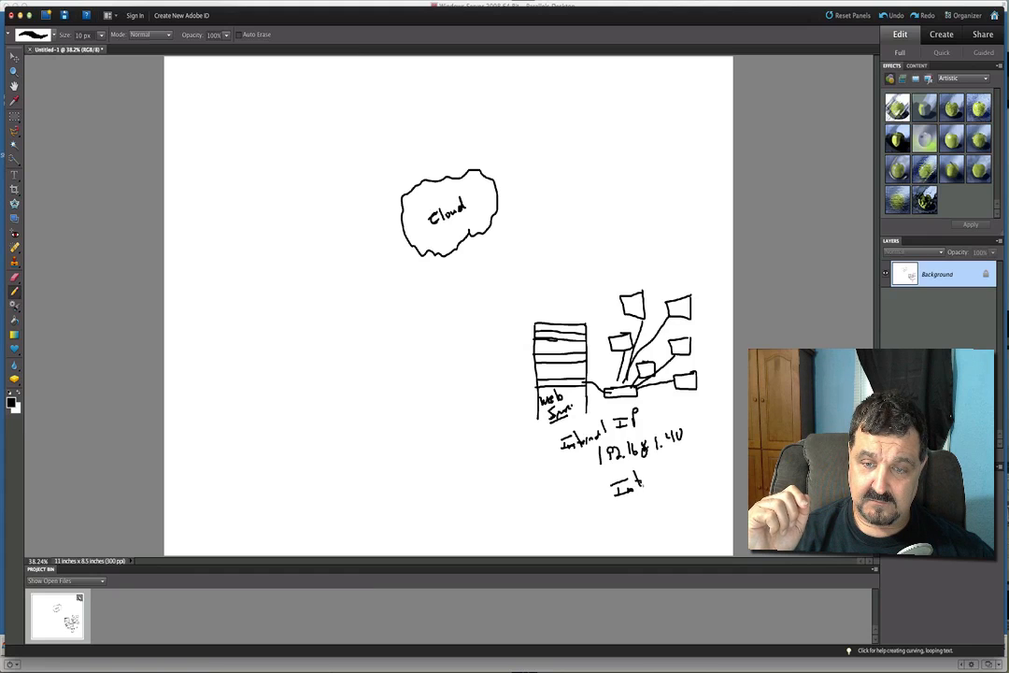
left_click_drag(643, 484, 669, 484)
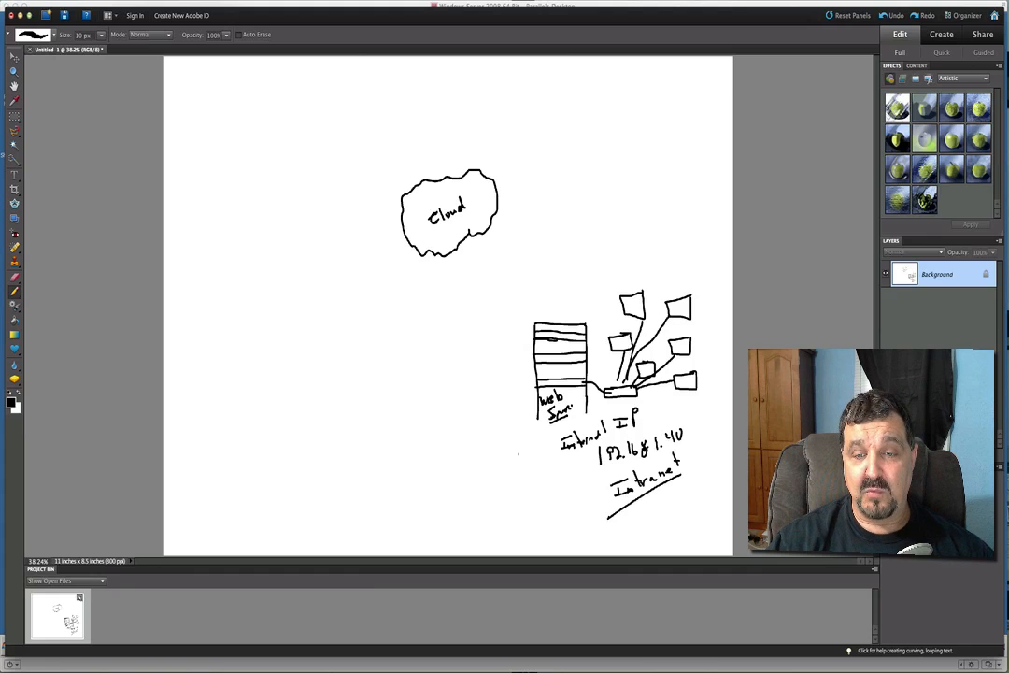
Write DNS left of the server with an arrow rising from domain.com beneath it
left_click(475, 407)
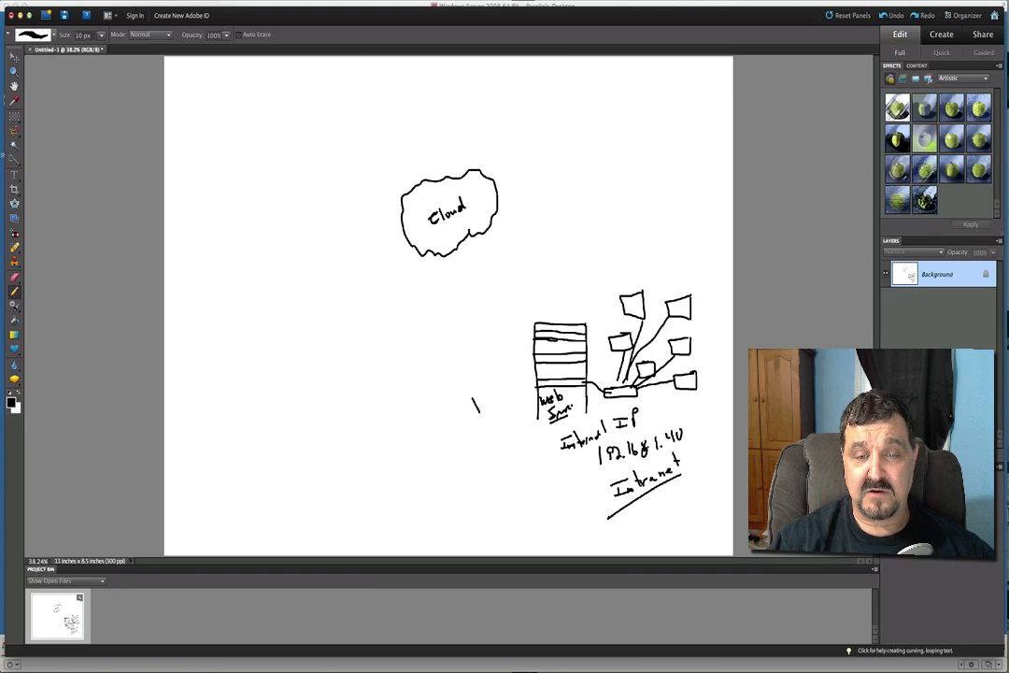
left_click_drag(477, 397, 508, 378)
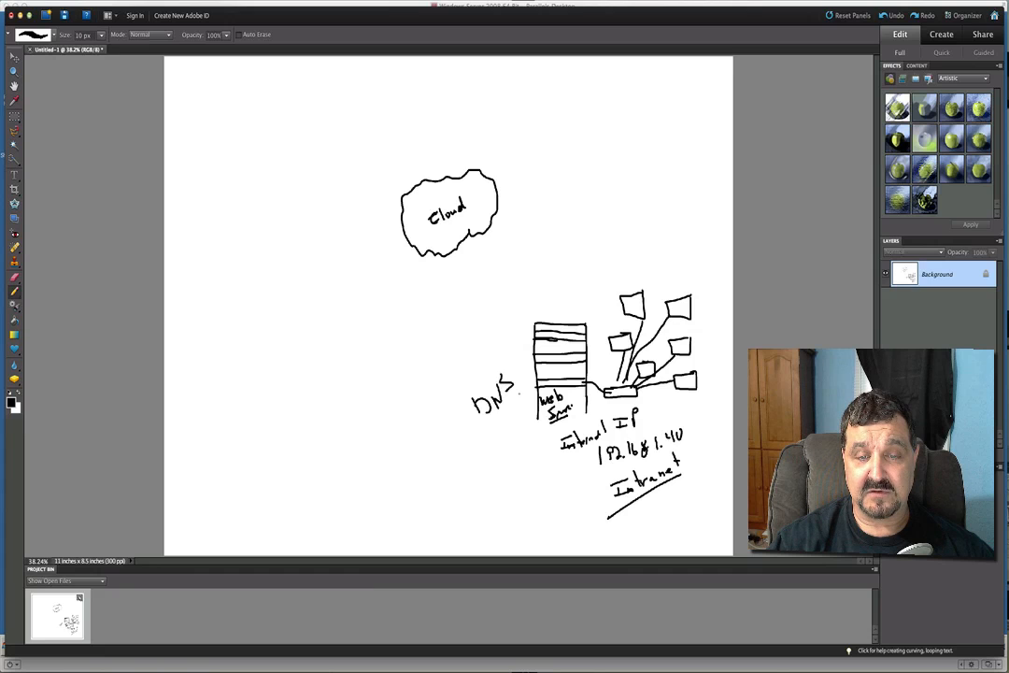
left_click_drag(476, 415, 514, 439)
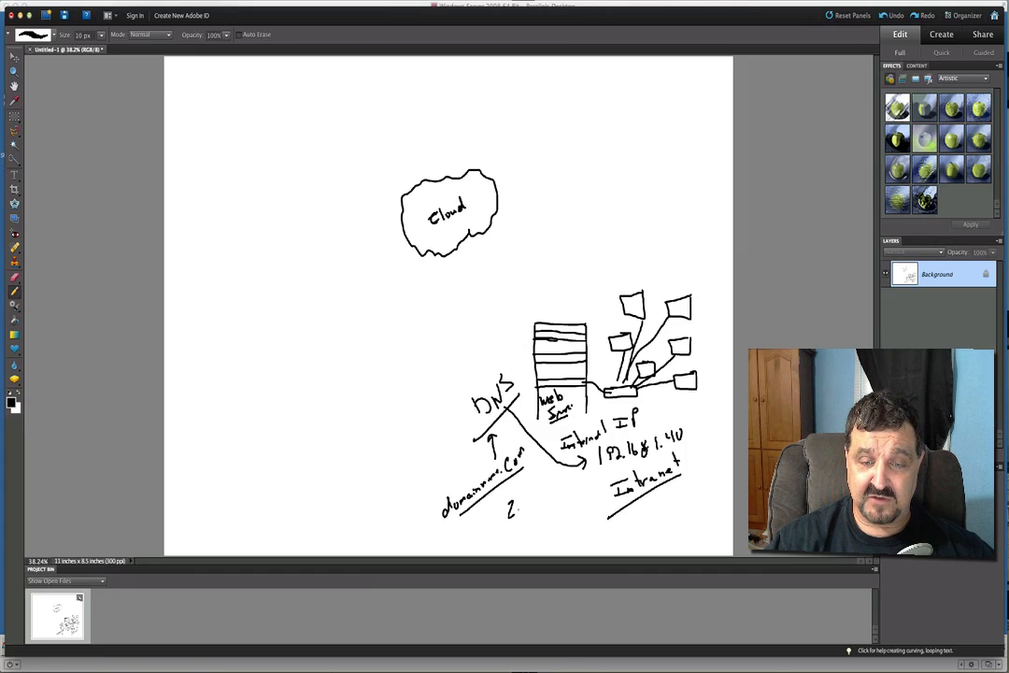
Sketch a blank box between the cloud and the server and circle the Zone label
left_click_drag(486, 495, 542, 508)
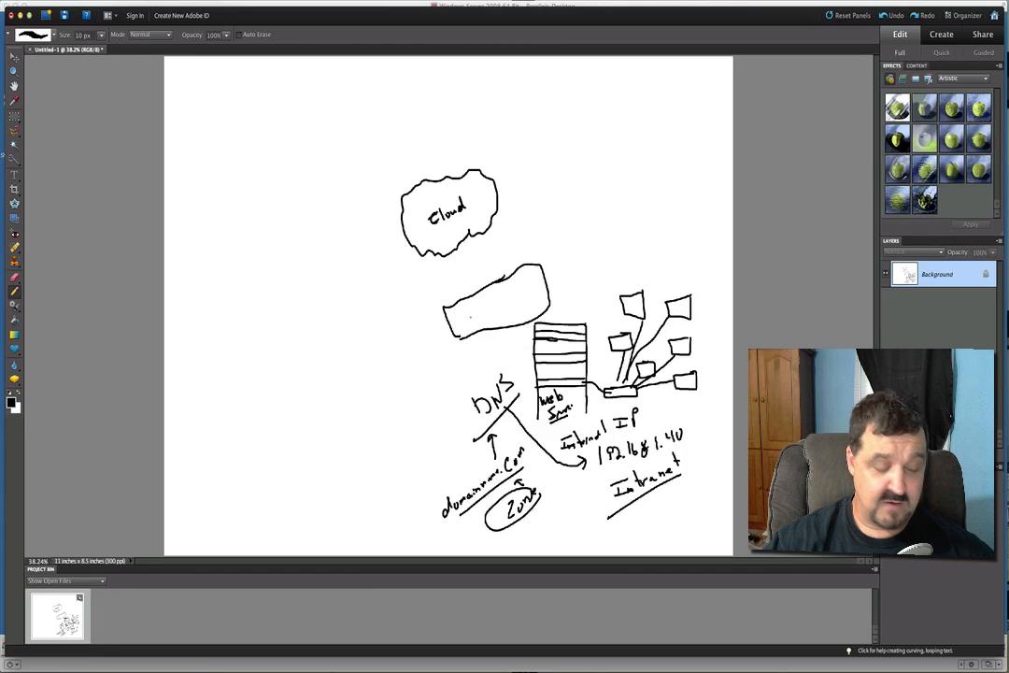
Label the new box Firewall and draw a line connecting it up to the cloud
left_click_drag(464, 318, 477, 321)
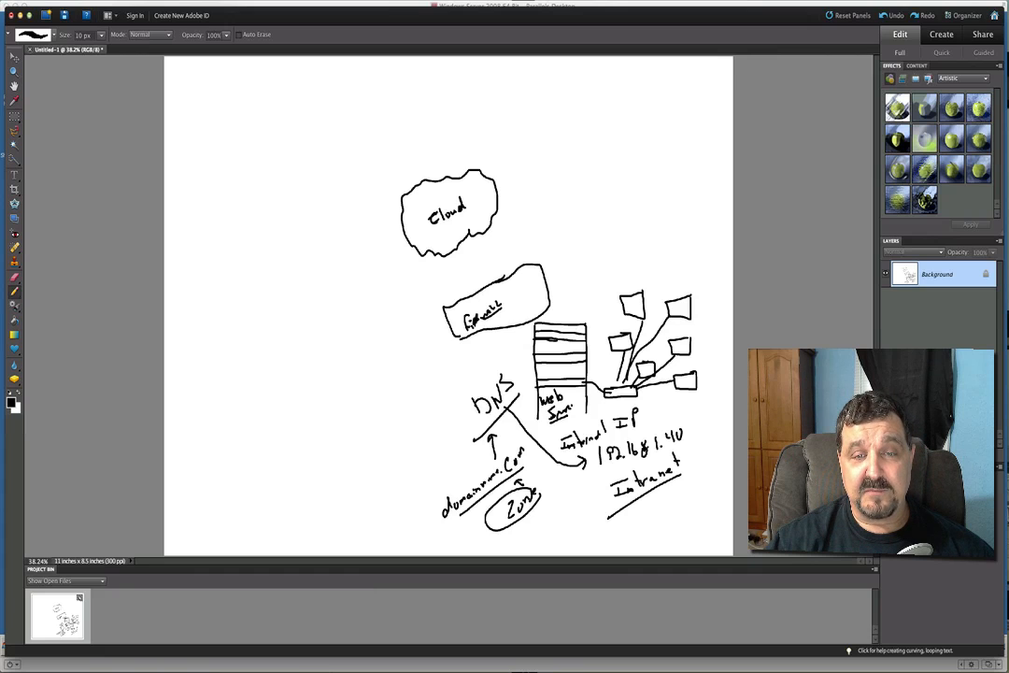
left_click_drag(456, 241, 483, 284)
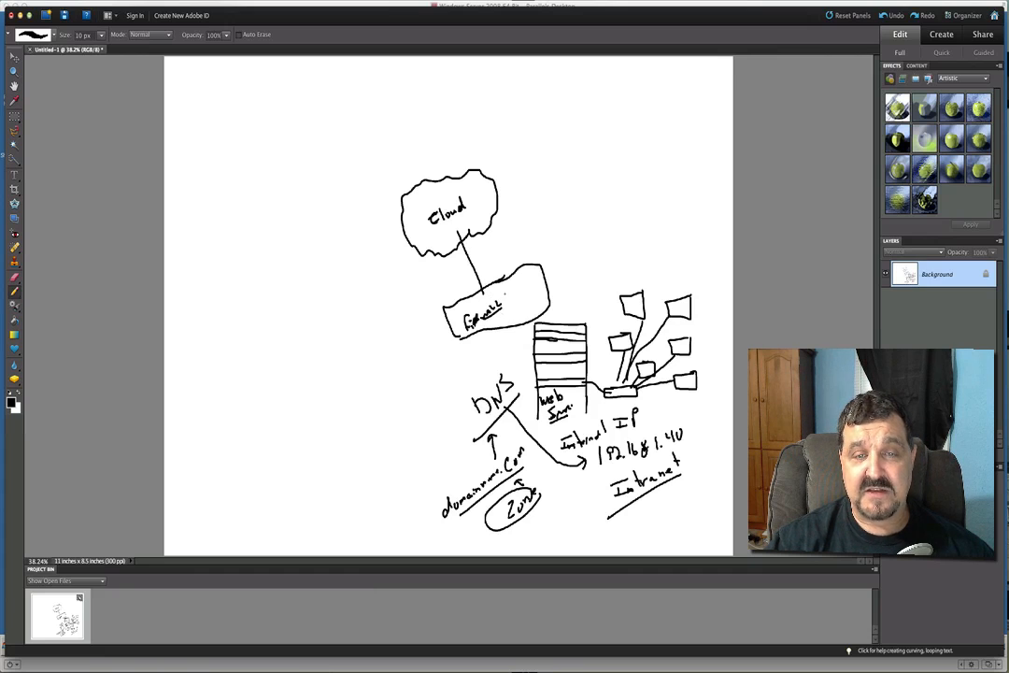
left_click_drag(486, 258, 495, 276)
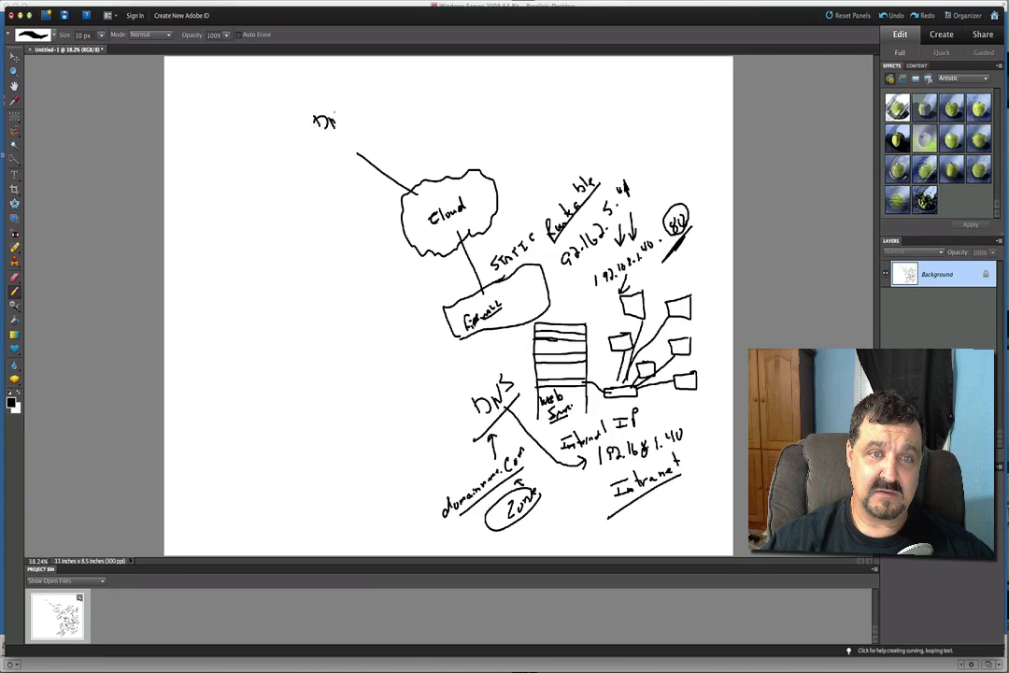
Handwrite DNS Server with a zone note beneath it at the top of the cloud's line
left_click_drag(322, 116, 374, 113)
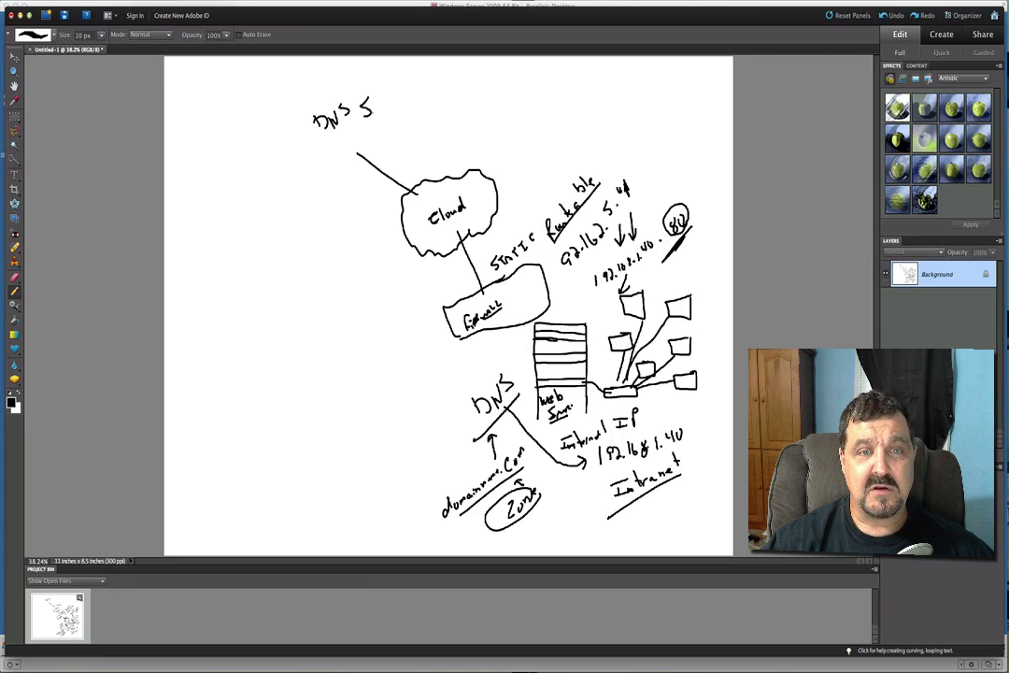
left_click_drag(374, 104, 402, 105)
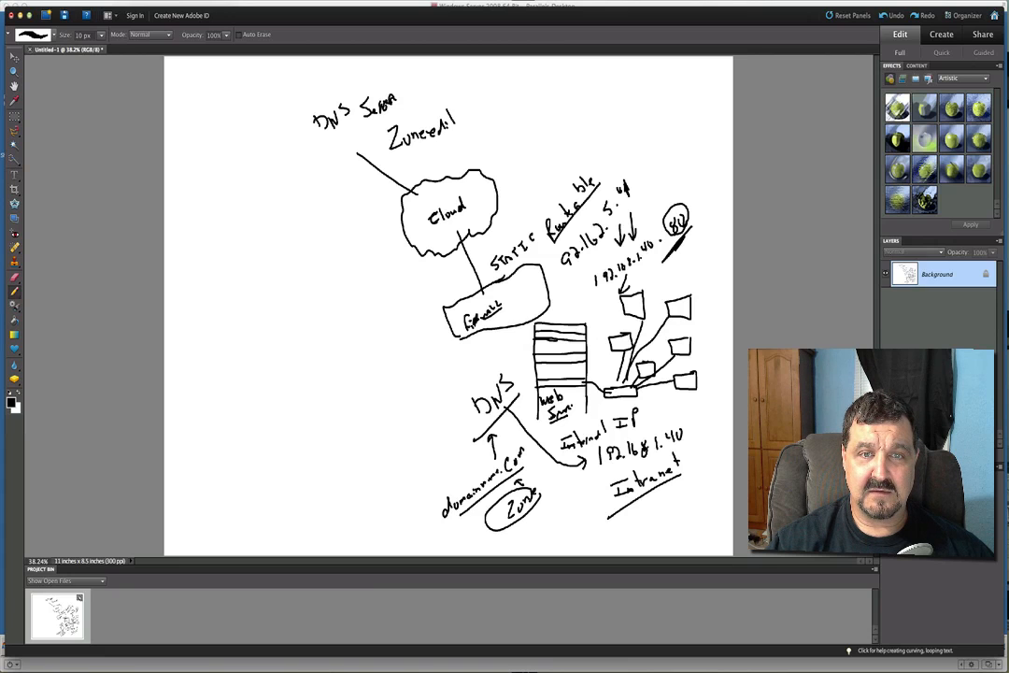
left_click_drag(458, 121, 484, 119)
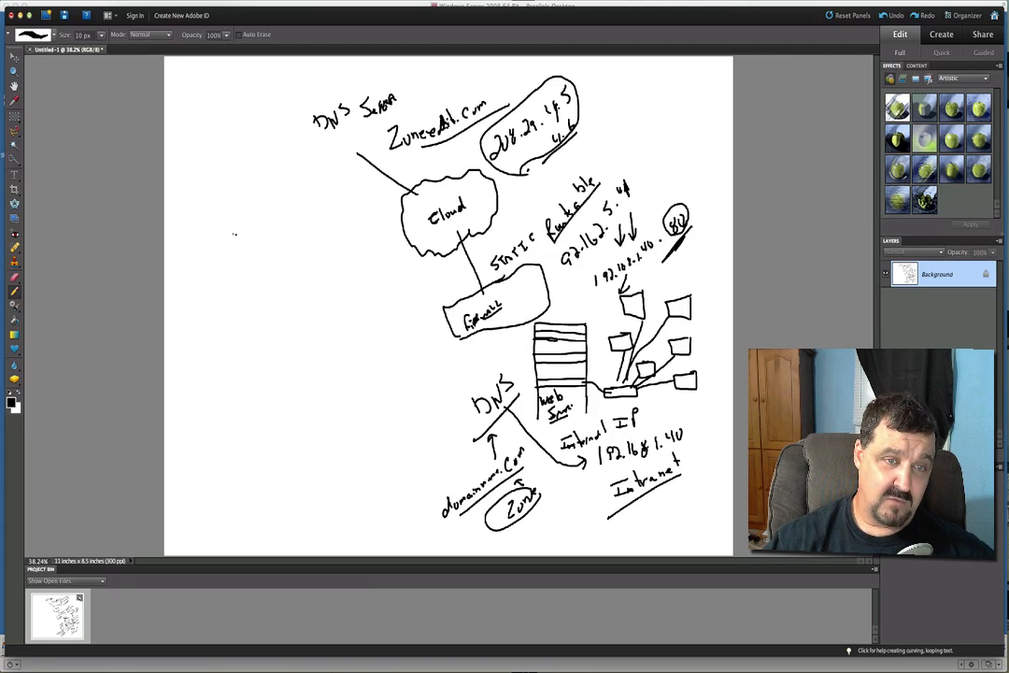
Start handwriting a domain name to the left of the cloud
left_click_drag(225, 228, 265, 221)
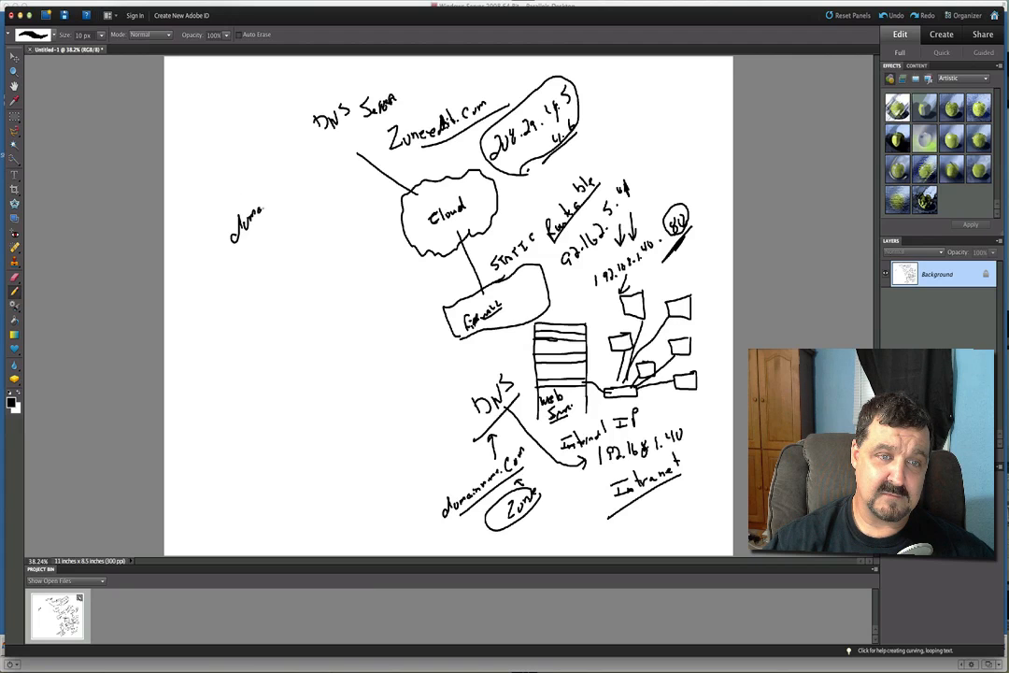
Finish hand-writing the domainname.com label and write its public IP address beneath it
left_click_drag(253, 220, 299, 210)
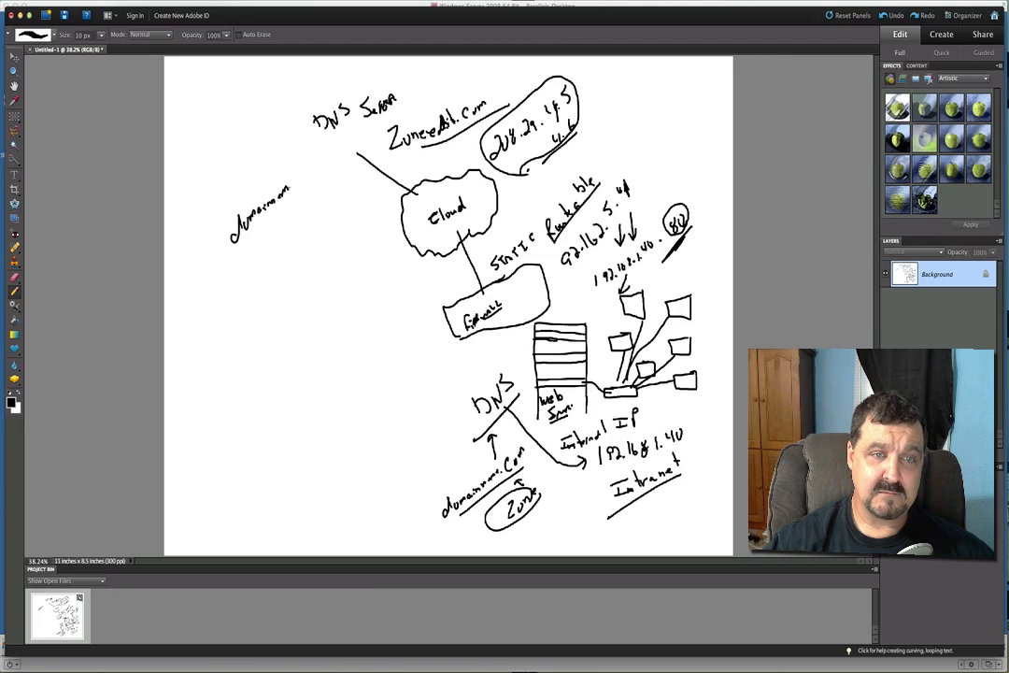
left_click_drag(271, 191, 314, 183)
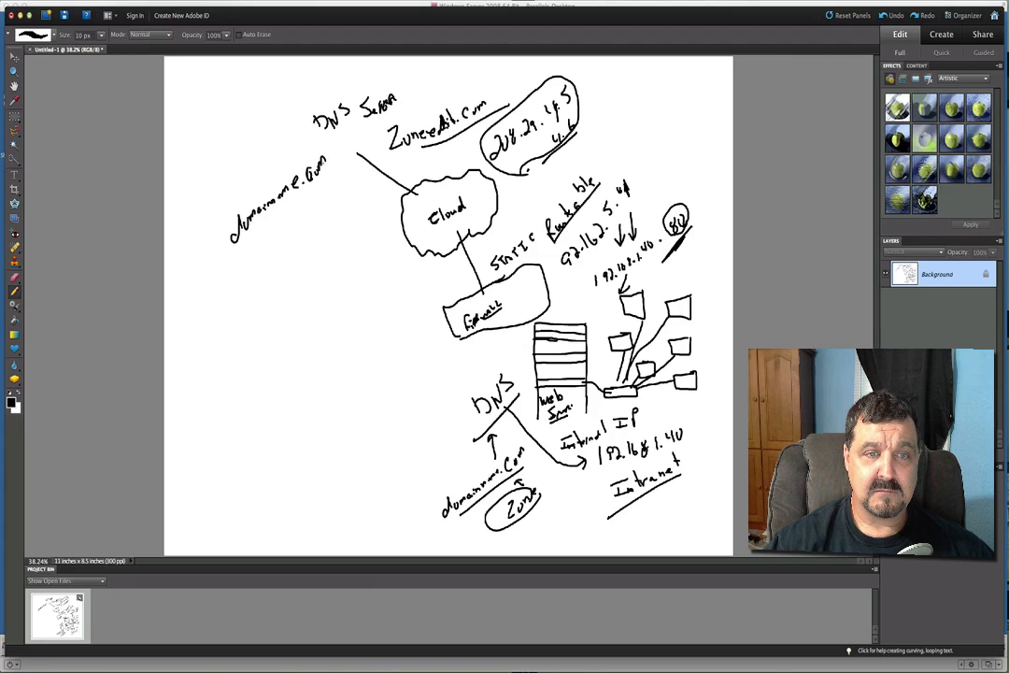
left_click_drag(247, 228, 276, 239)
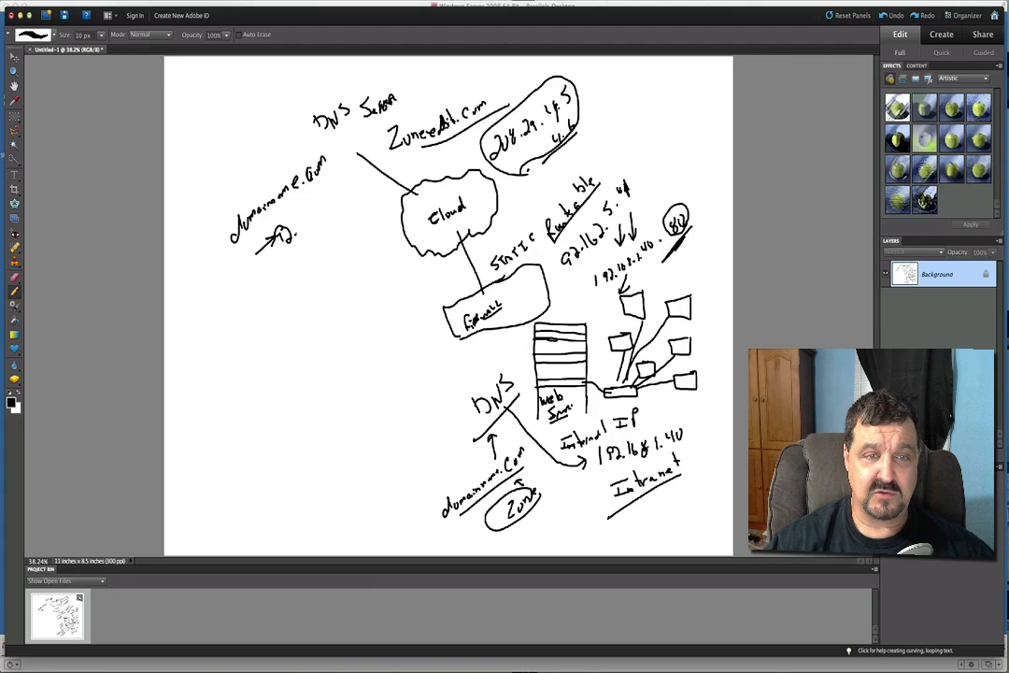
left_click_drag(284, 228, 321, 224)
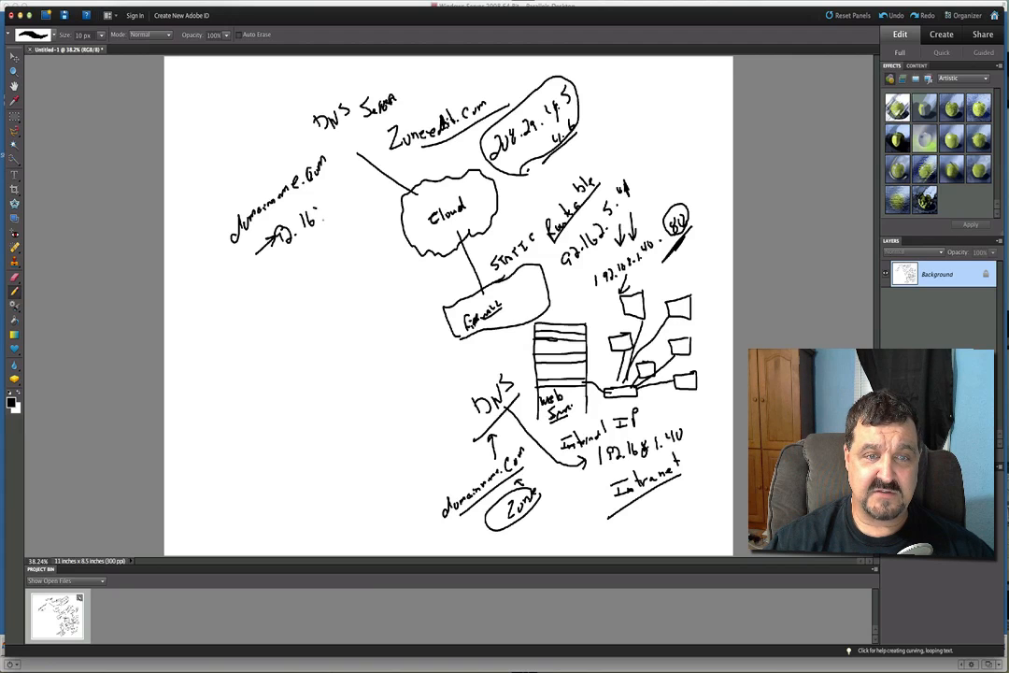
left_click_drag(314, 210, 346, 202)
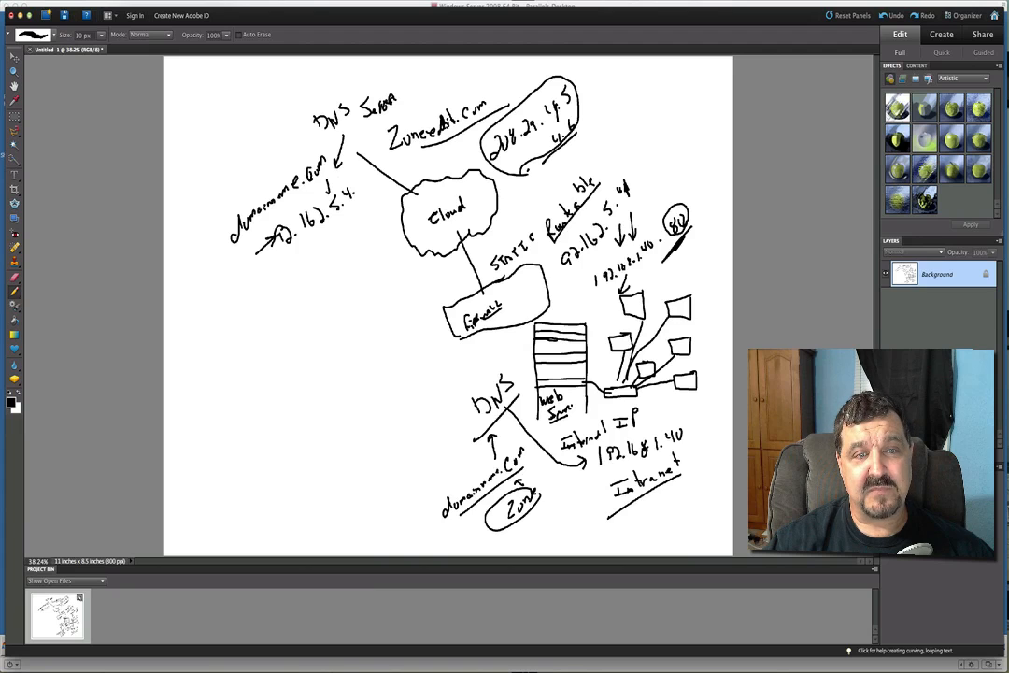
left_click_drag(336, 202, 374, 204)
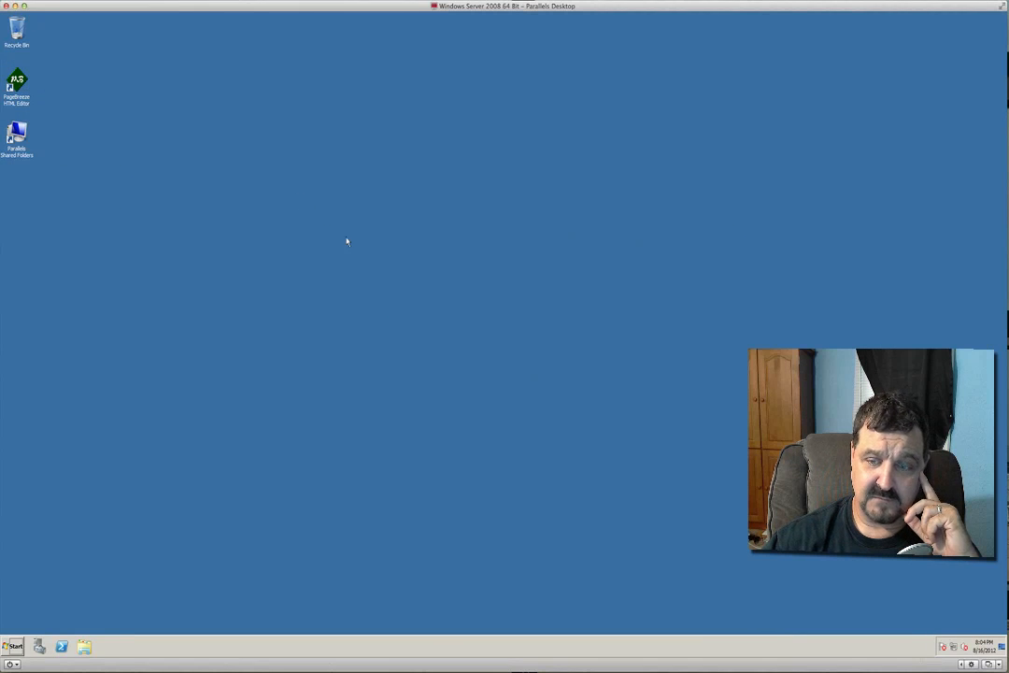
mouse_move(258, 445)
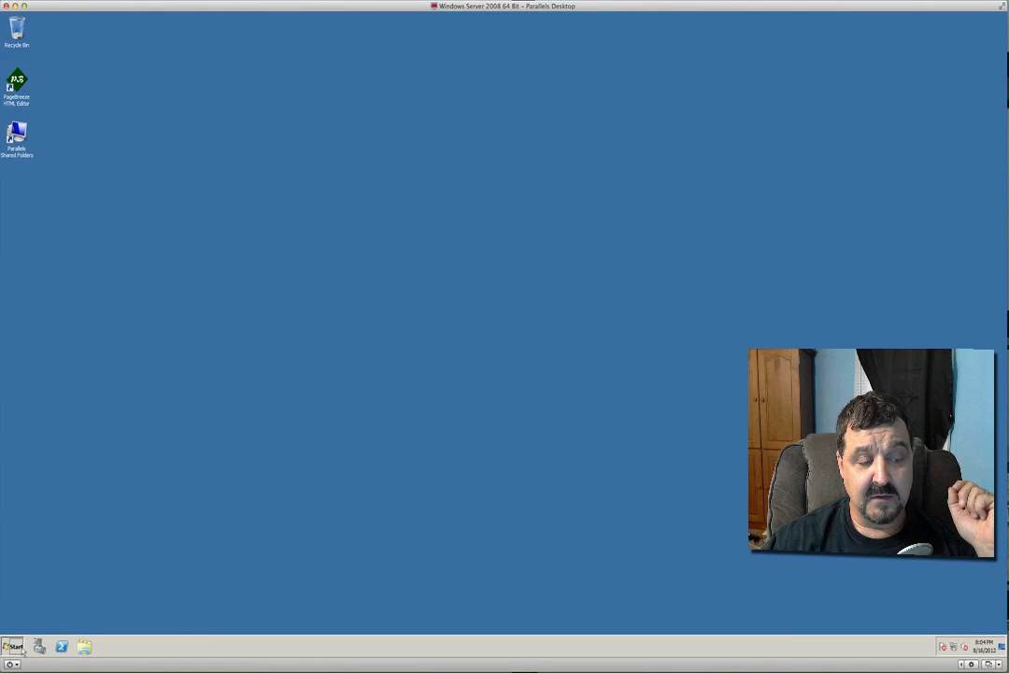
Start DNS Manager from Start > Administrative Tools > DNS
left_click(9, 647)
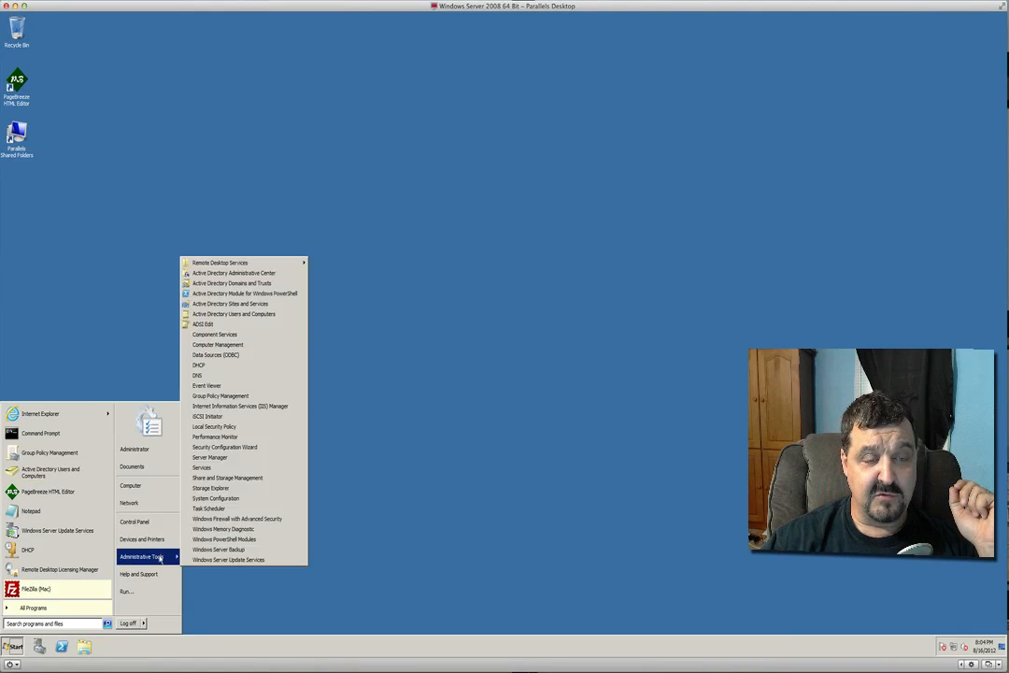
left_click(220, 381)
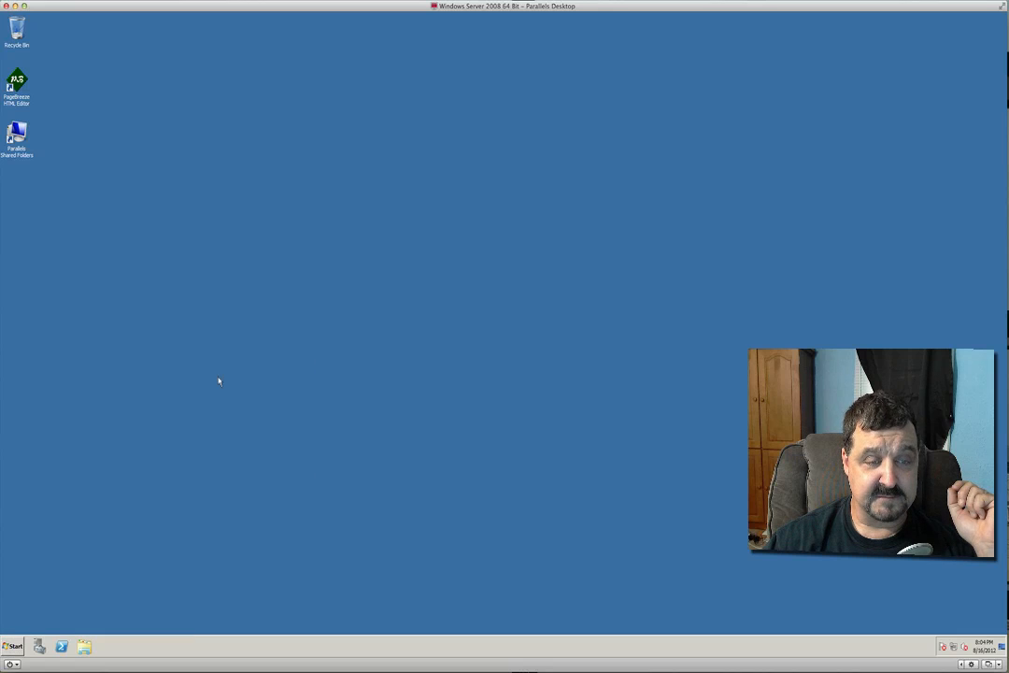
left_click(107, 647)
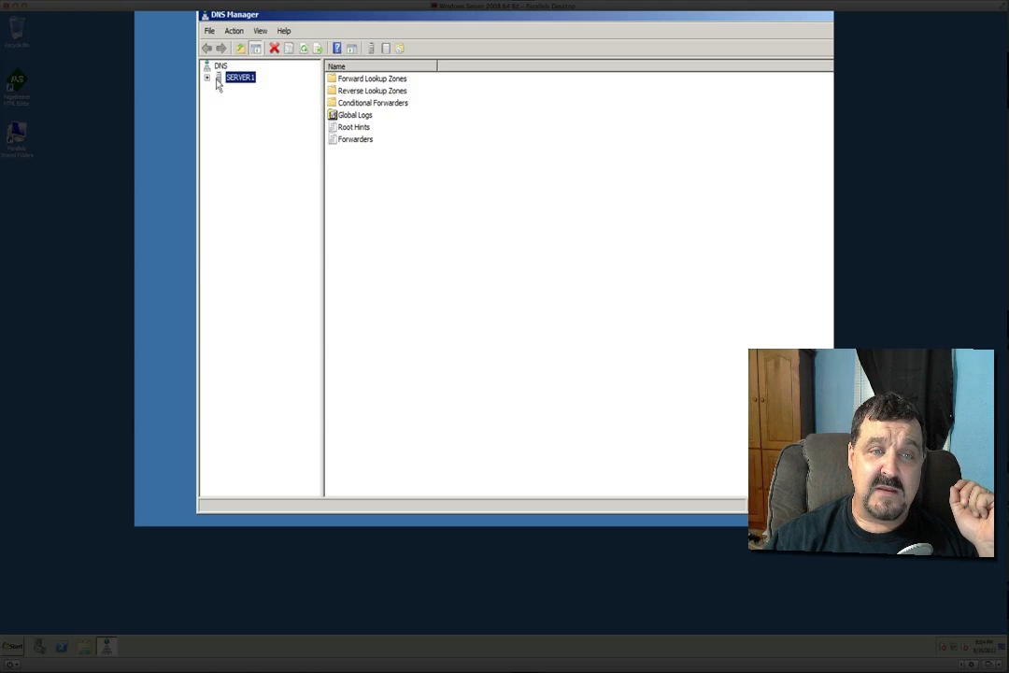
left_click(207, 78)
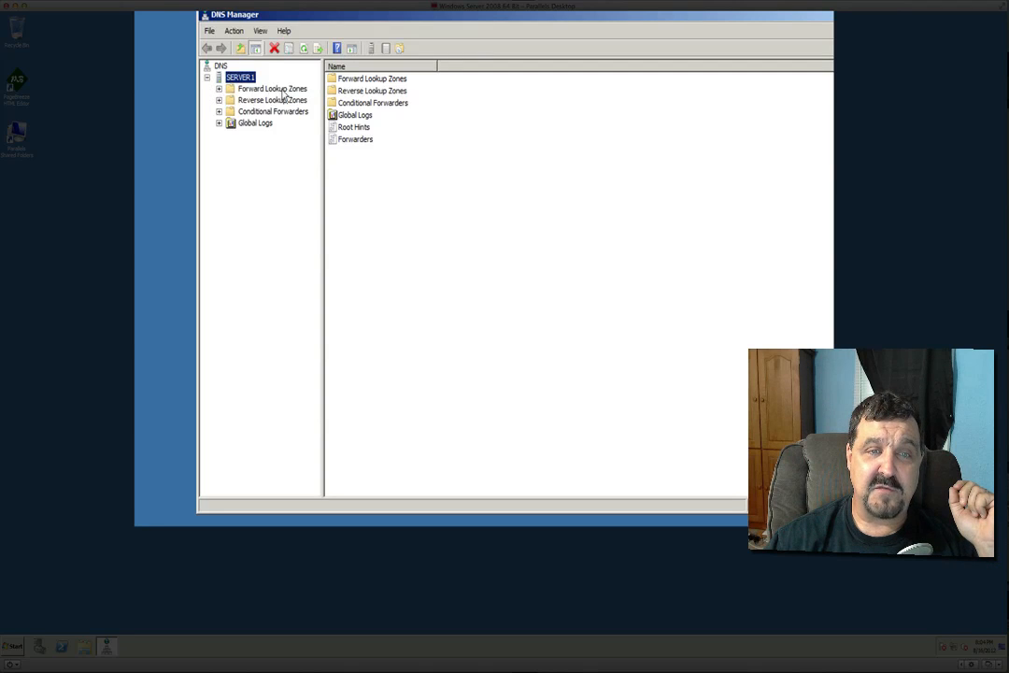
left_click(273, 88)
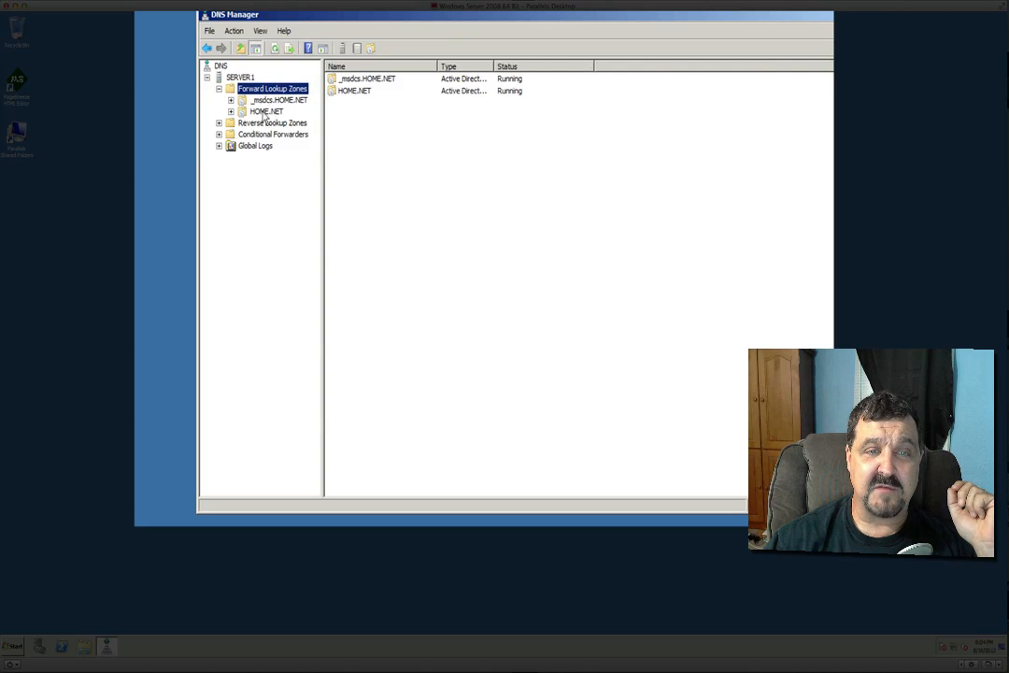
left_click(266, 112)
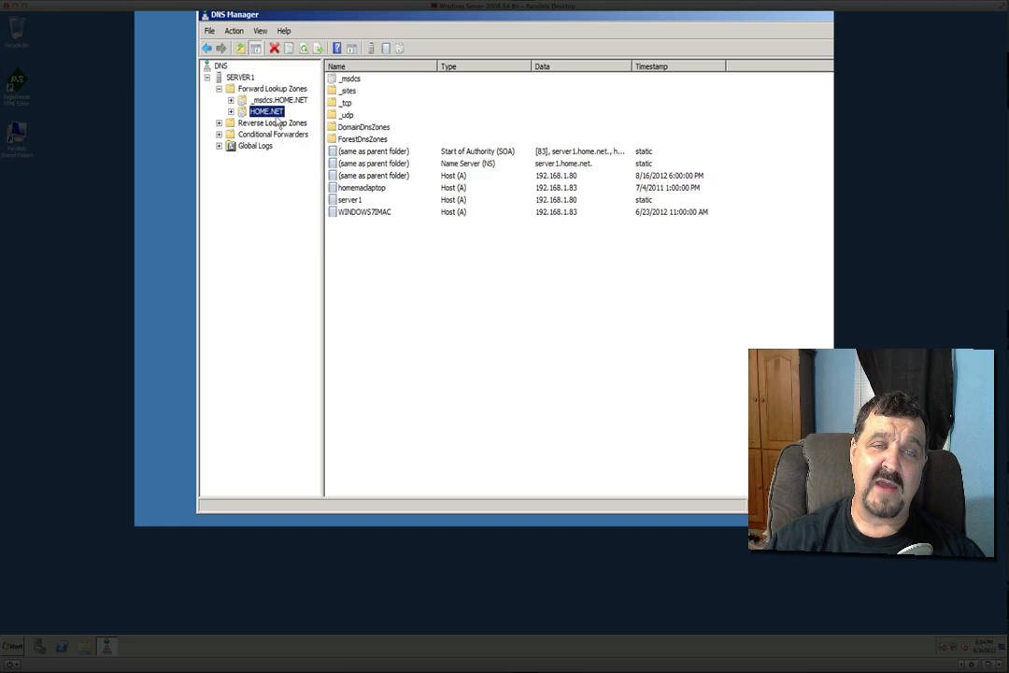
mouse_move(437, 250)
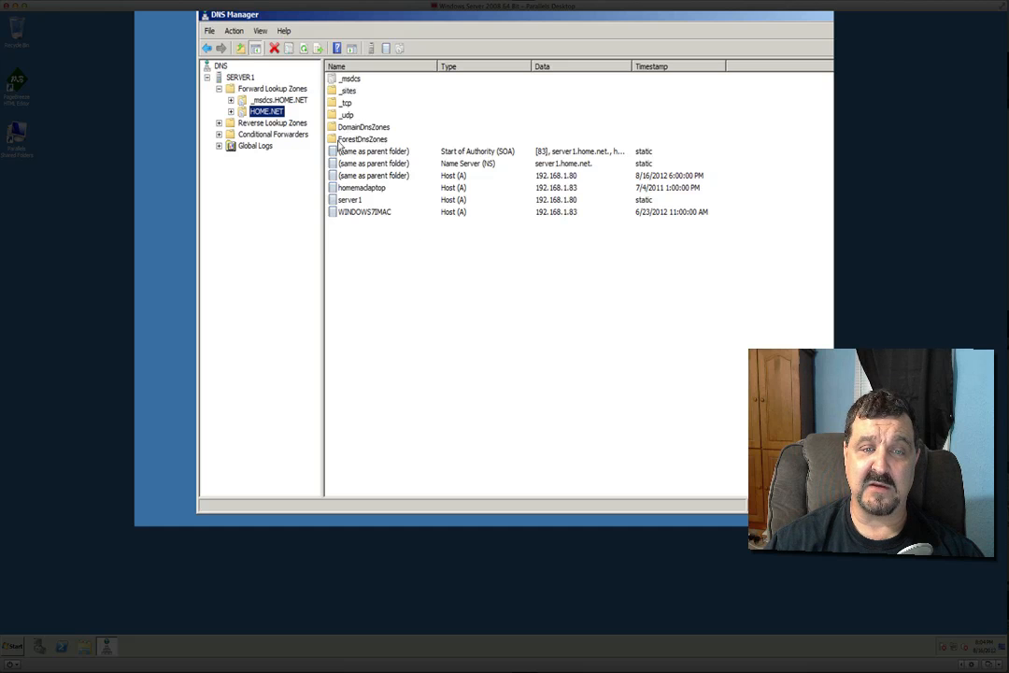
mouse_move(353, 198)
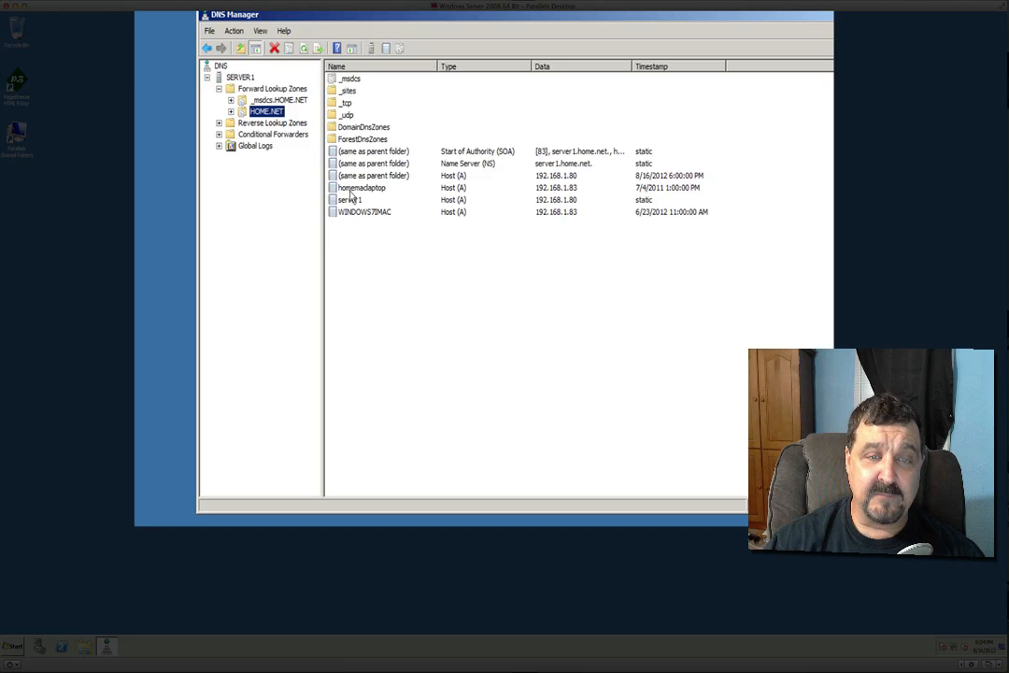
mouse_move(385, 193)
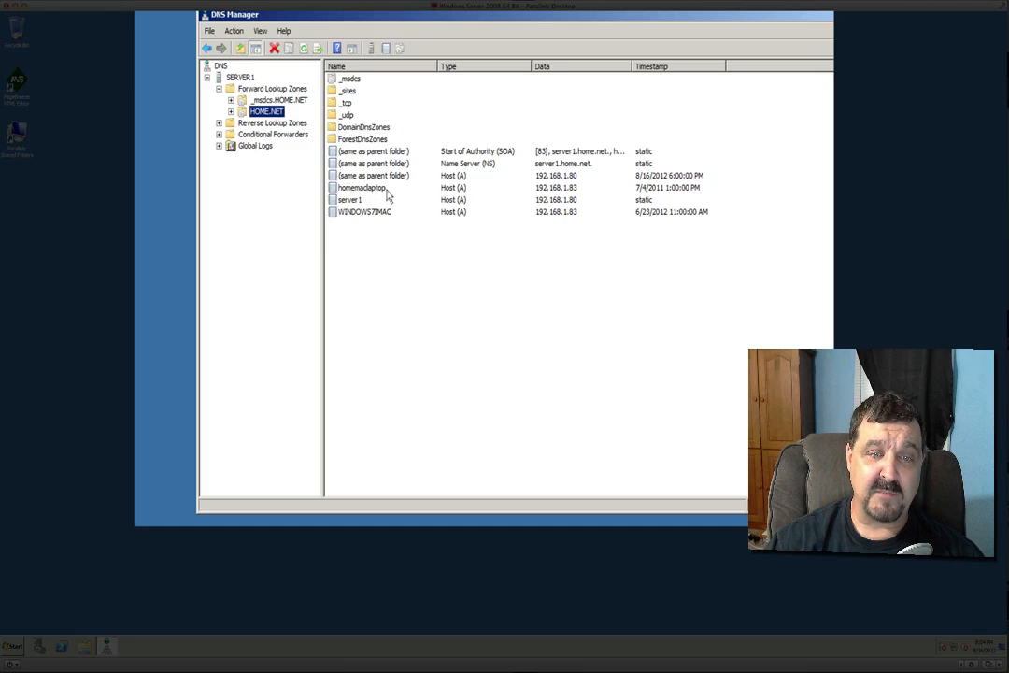
mouse_move(363, 217)
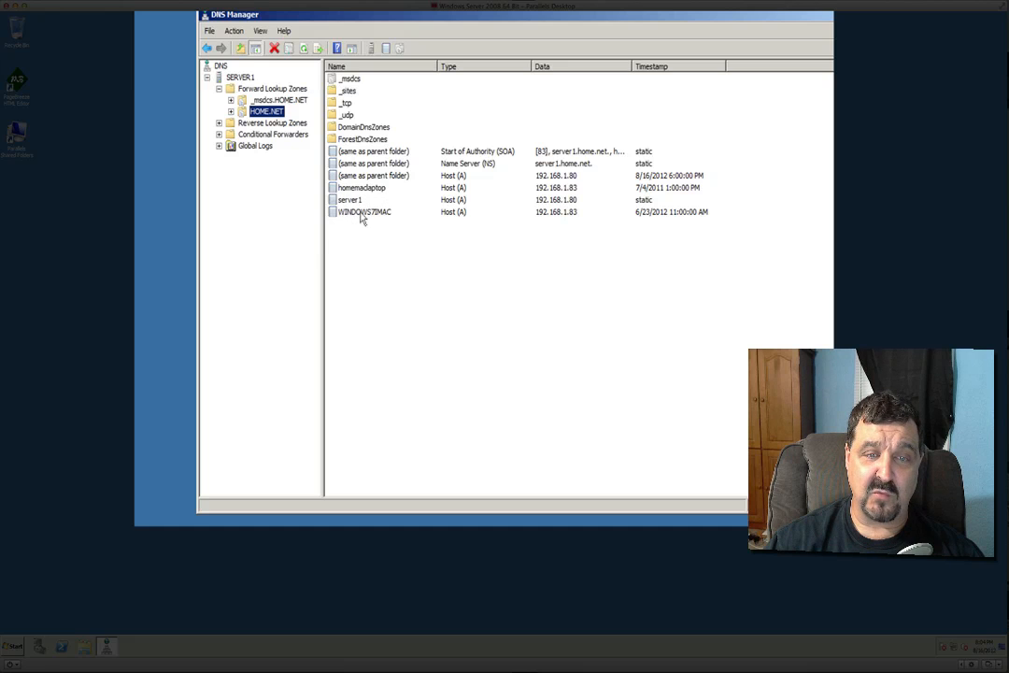
mouse_move(383, 219)
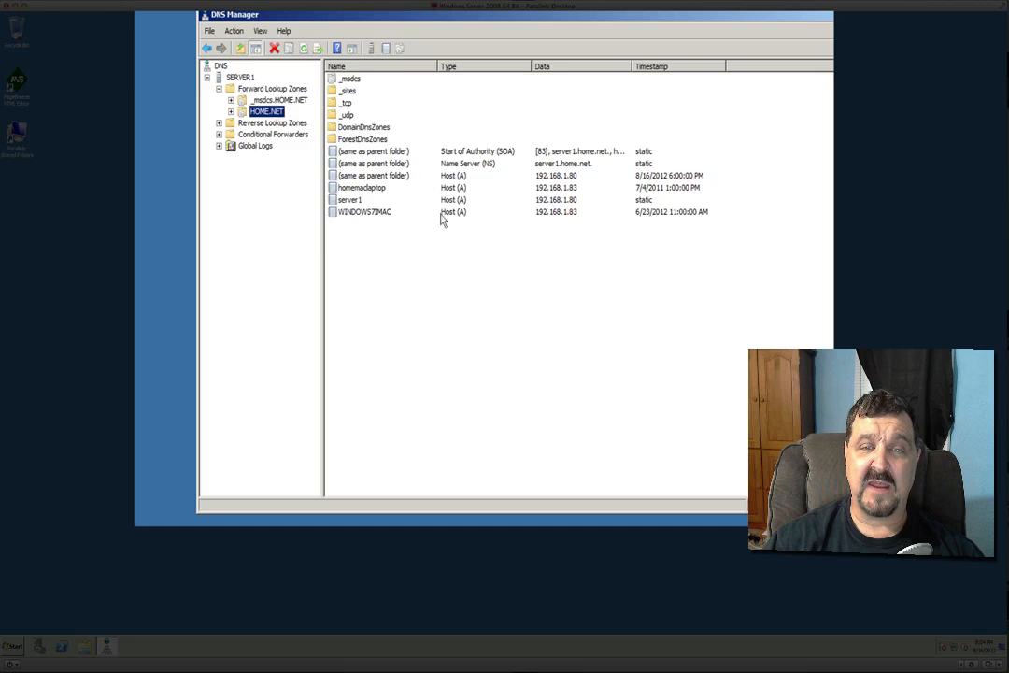
mouse_move(546, 260)
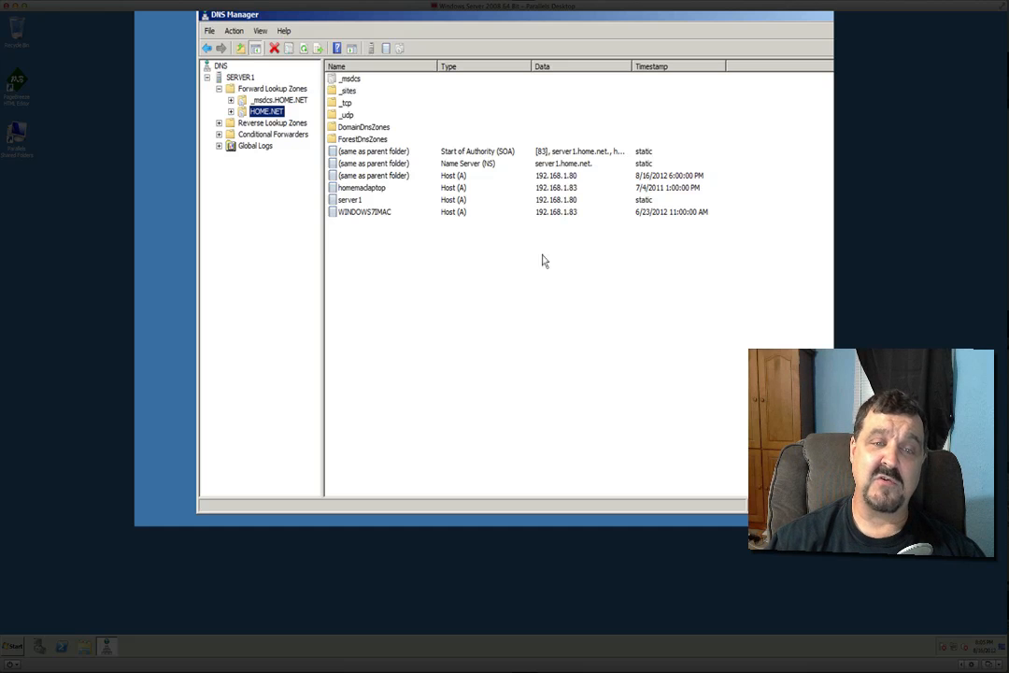
mouse_move(561, 370)
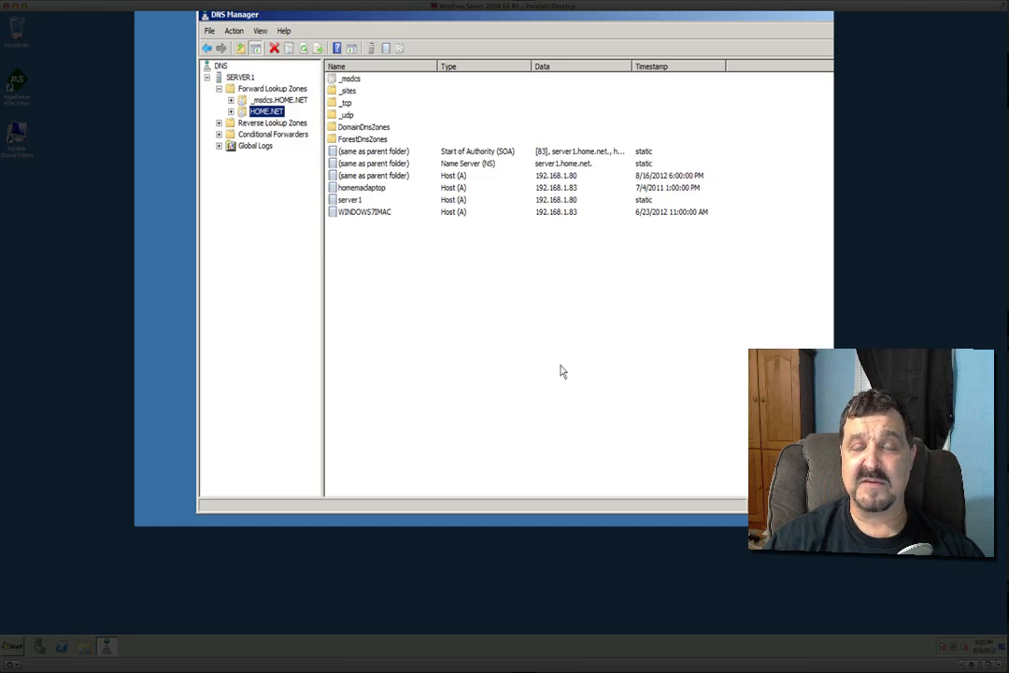
mouse_move(353, 284)
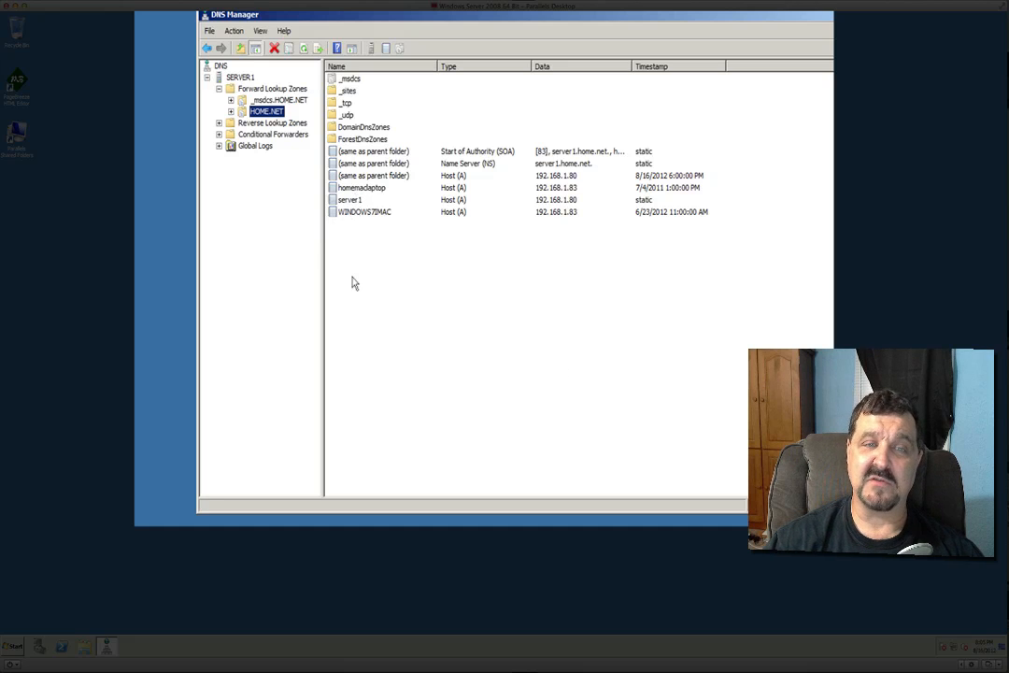
mouse_move(396, 243)
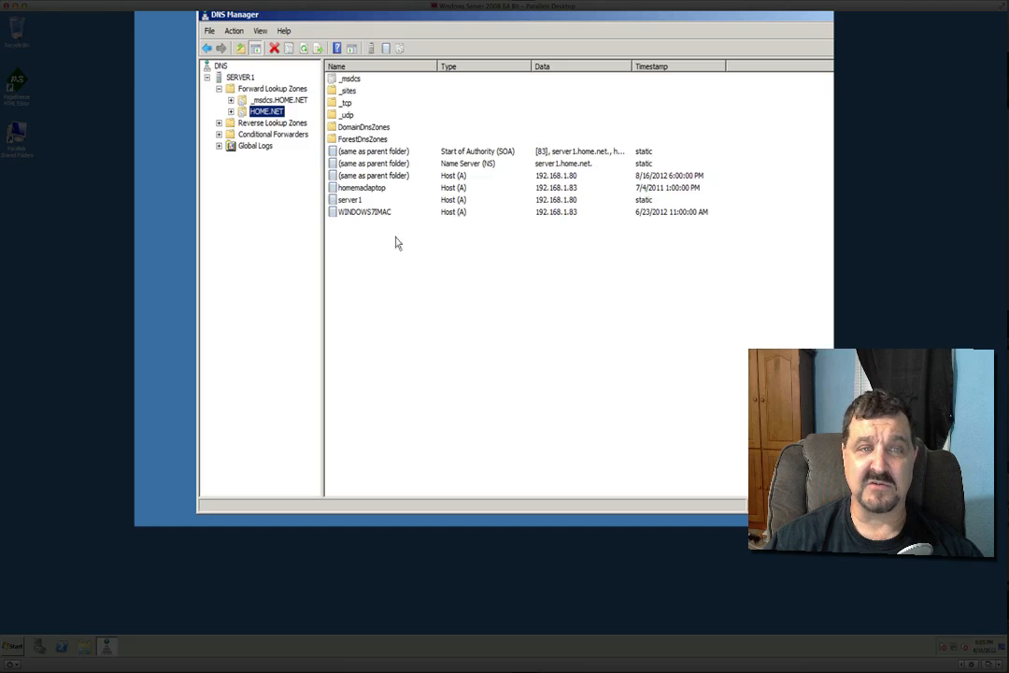
mouse_move(262, 93)
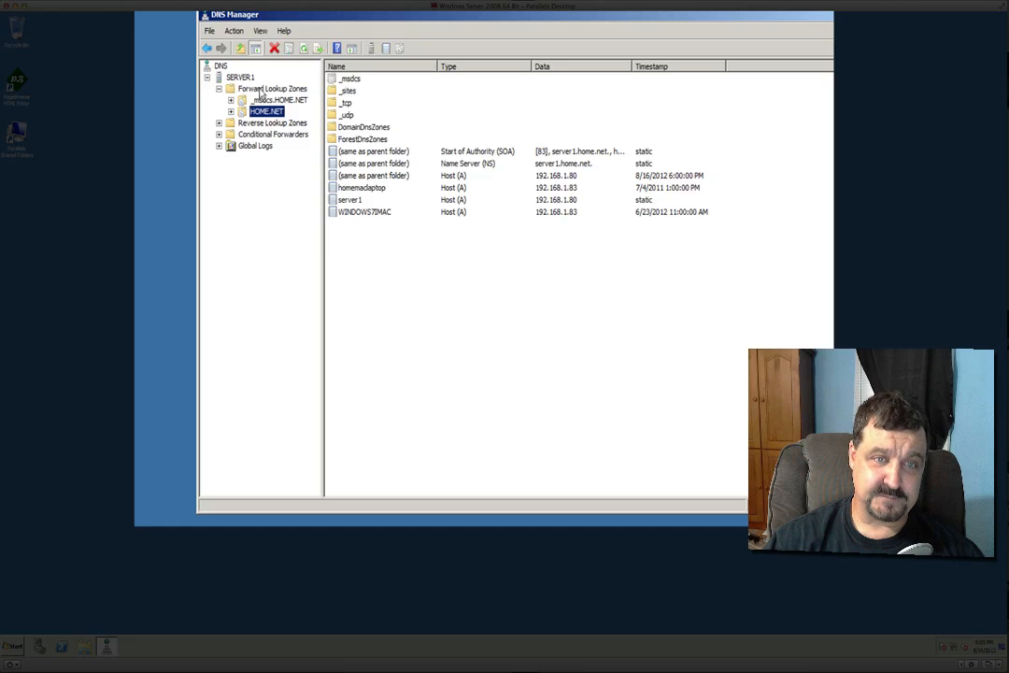
right_click(271, 90)
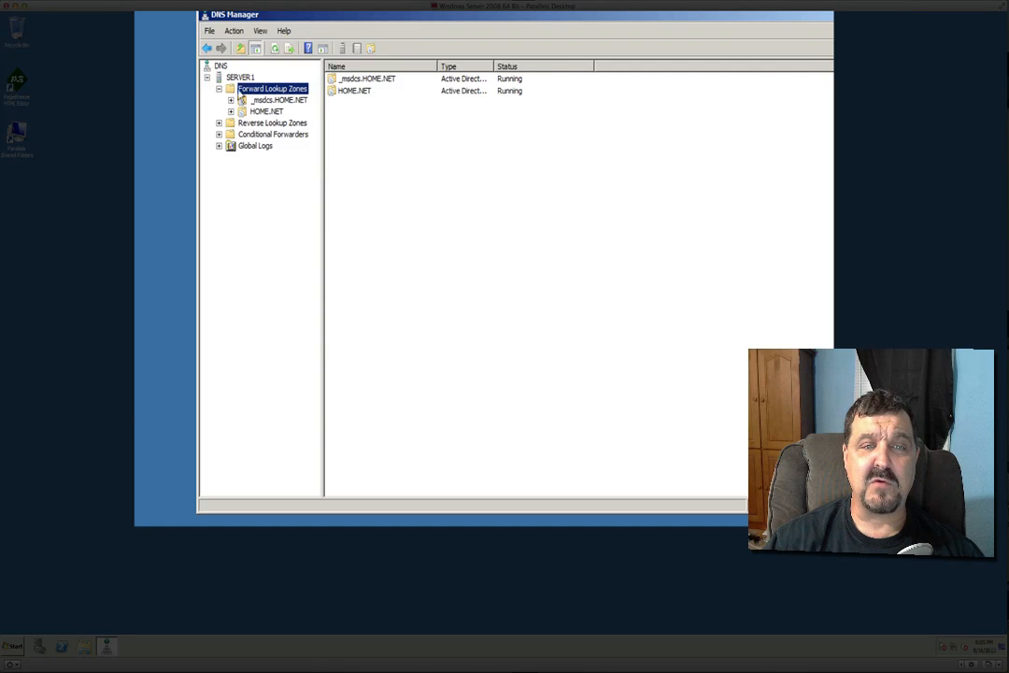
Begin a new primary forward lookup zone that is not stored in Active Directory
right_click(273, 88)
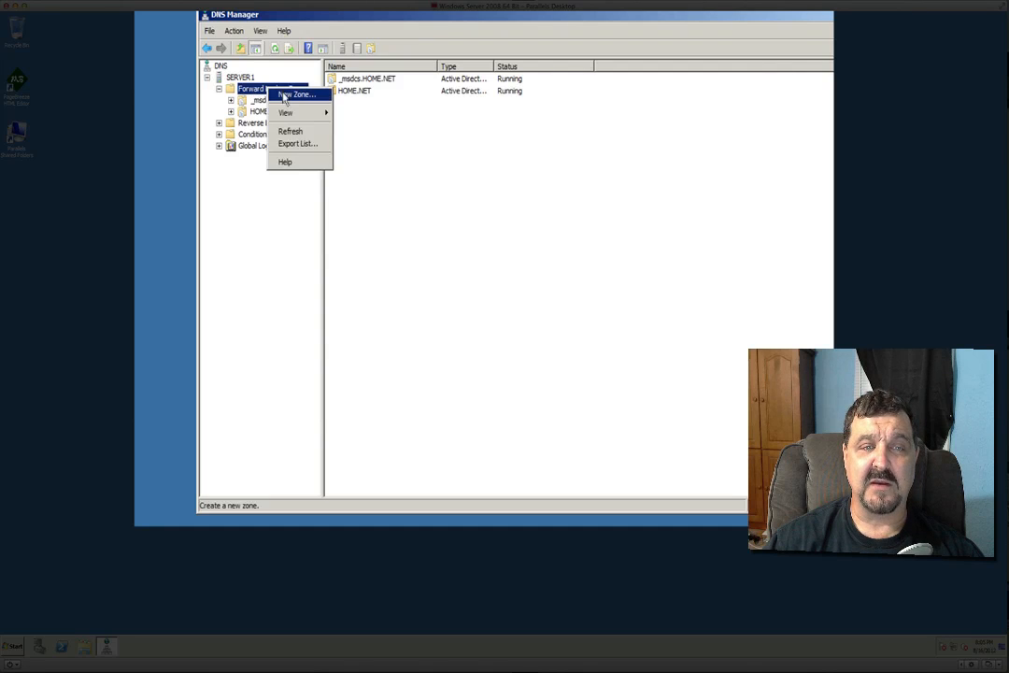
left_click(291, 94)
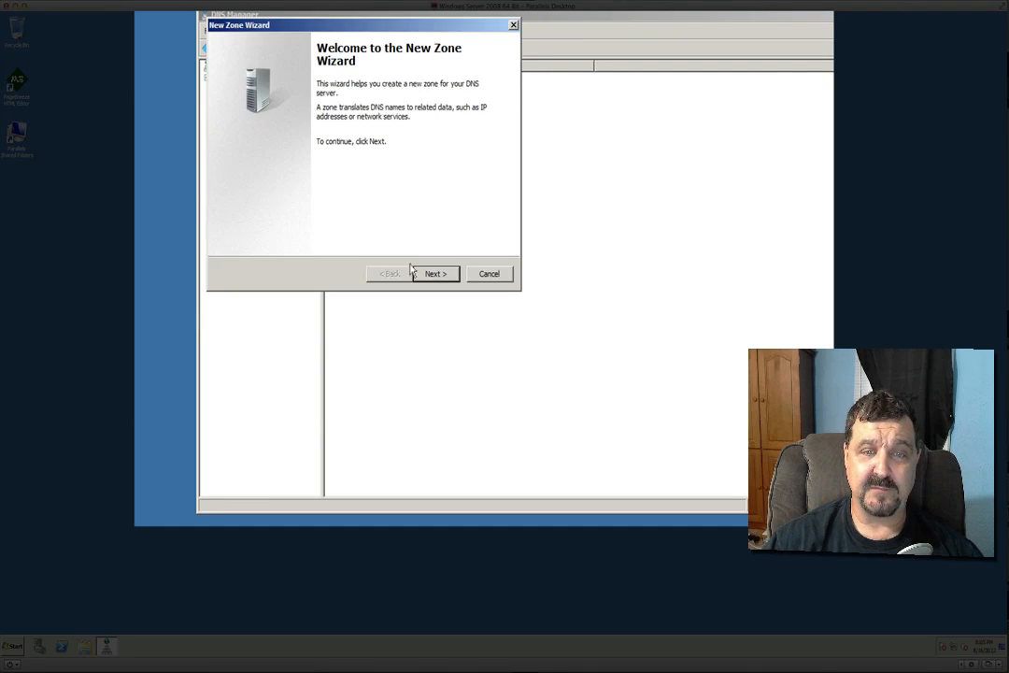
left_click(434, 273)
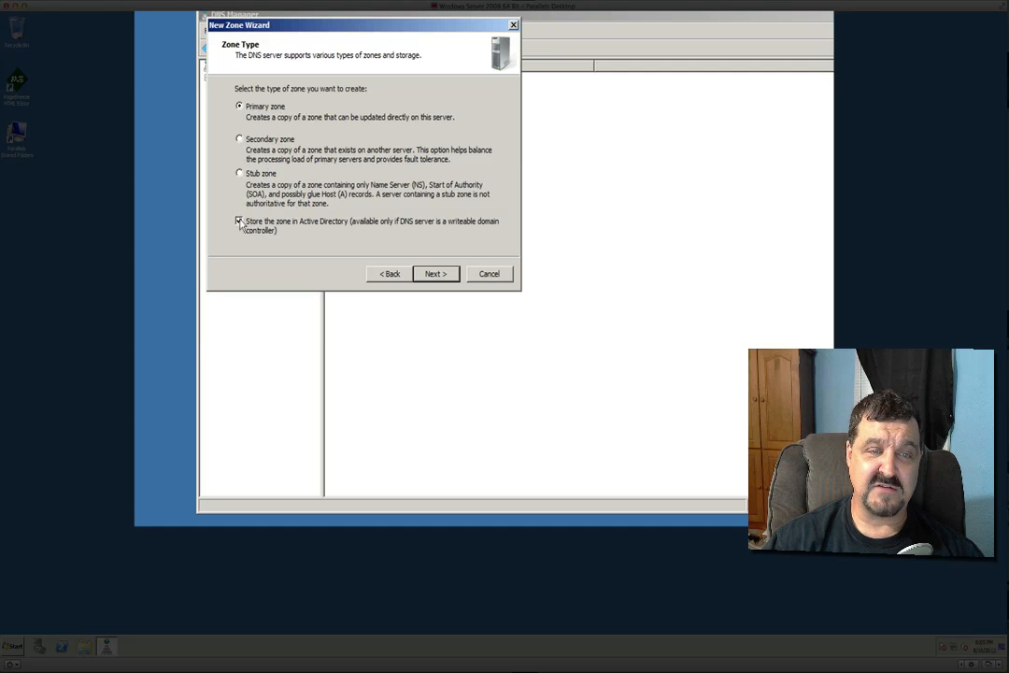
left_click(240, 220)
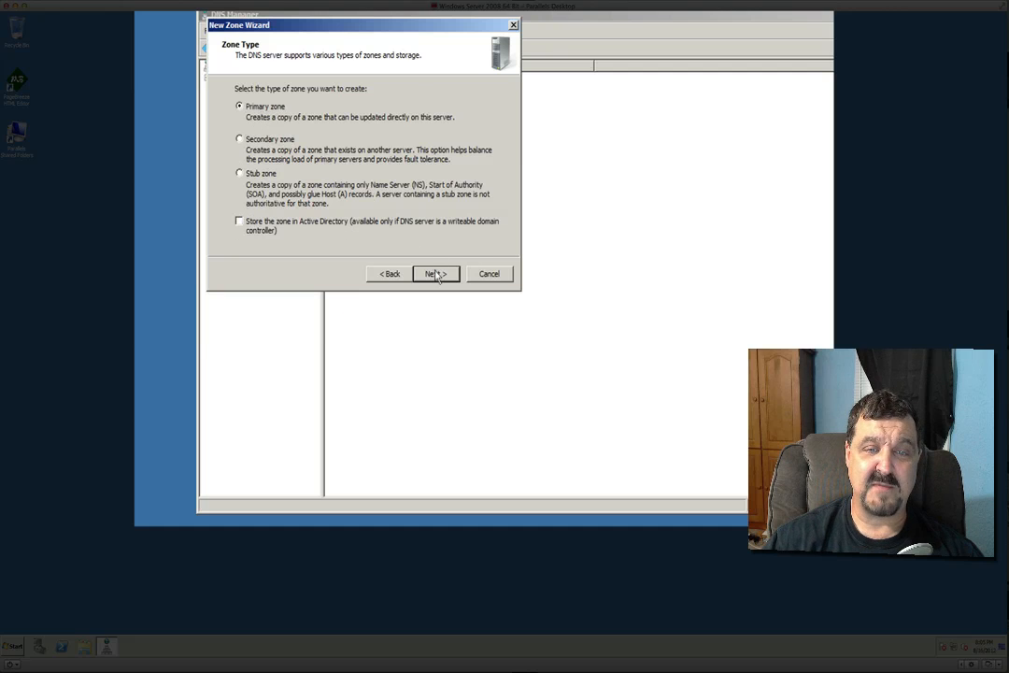
left_click(434, 273)
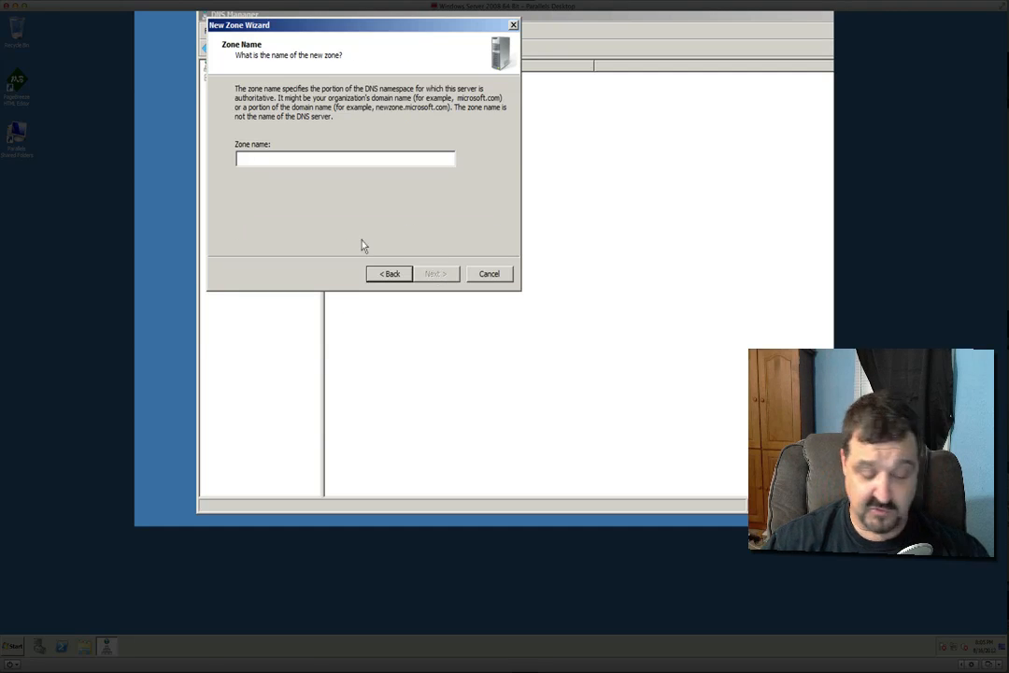
Name the zone domainname.com, accept the default zone file with dynamic updates off, and view its records
type("domai")
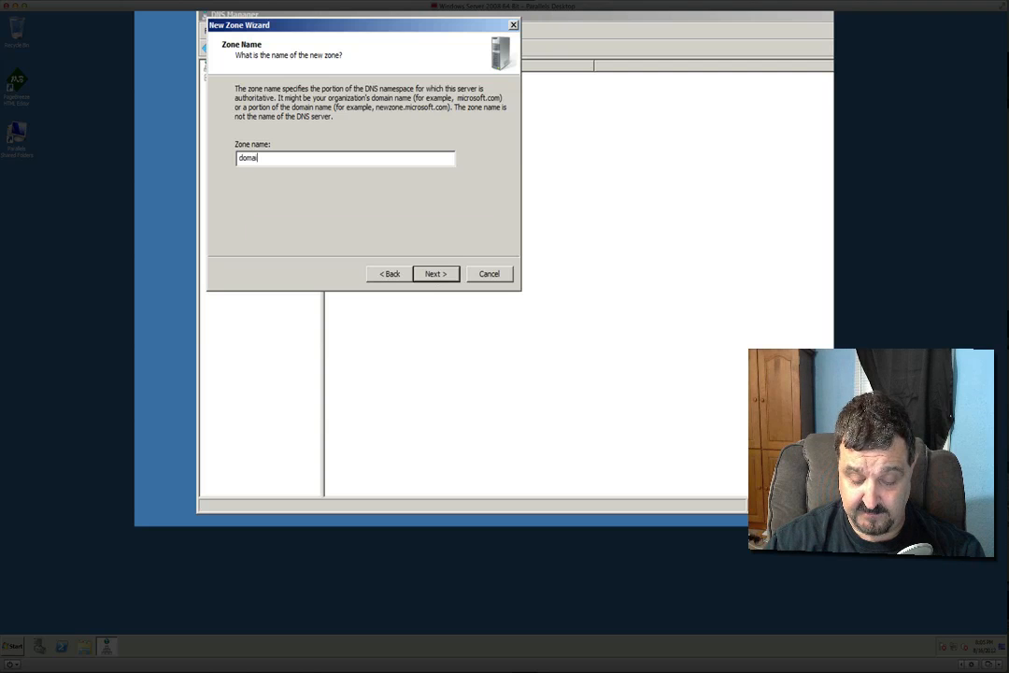
type("nname.com")
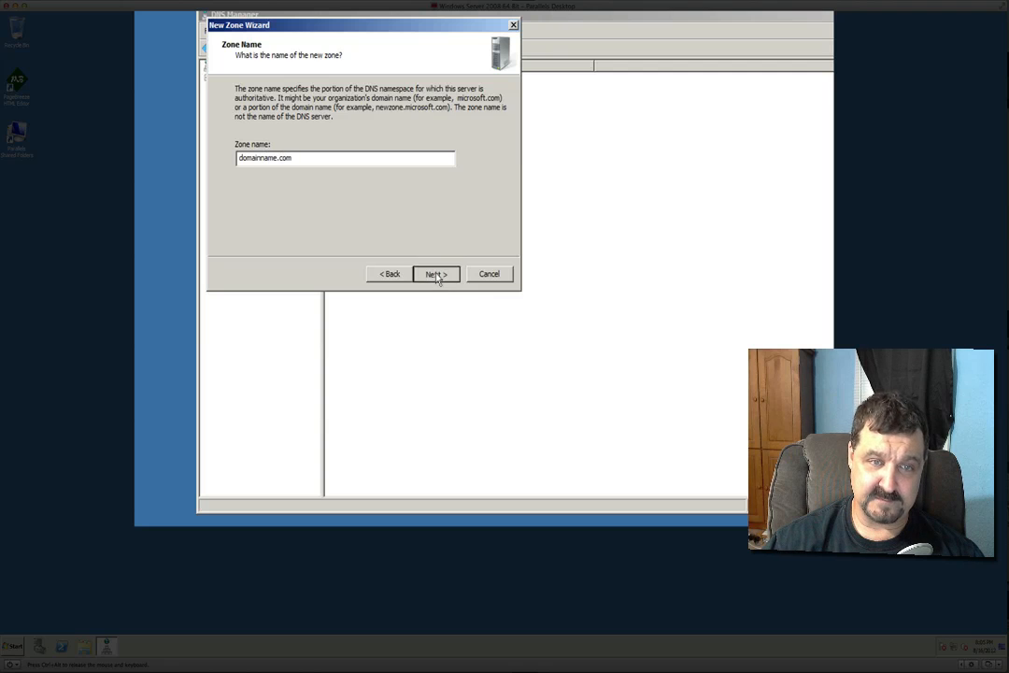
left_click(433, 273)
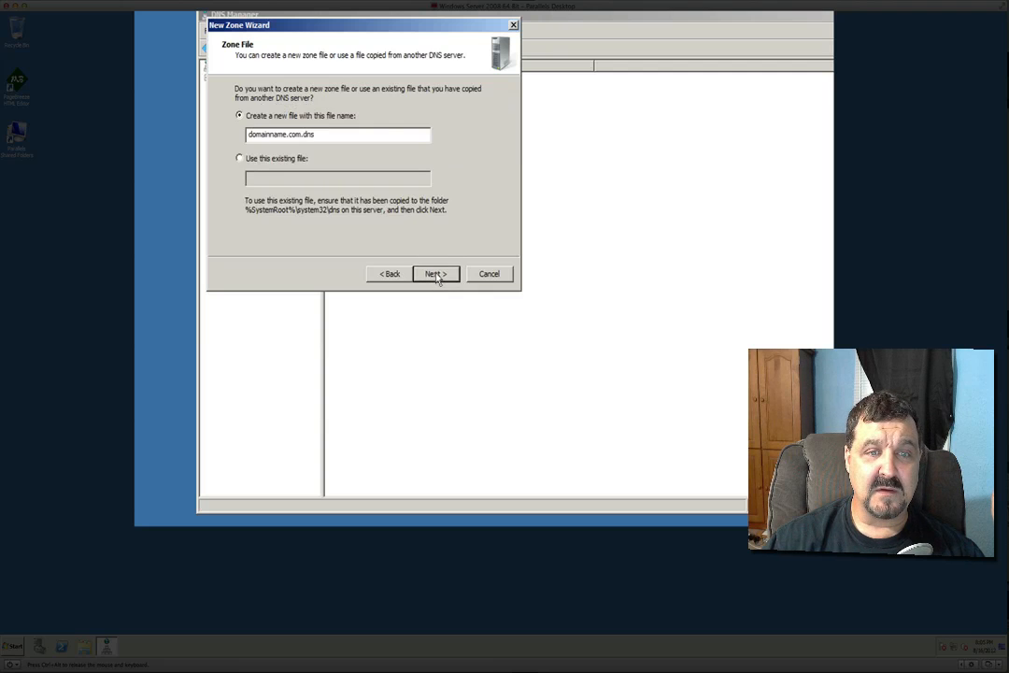
left_click(436, 273)
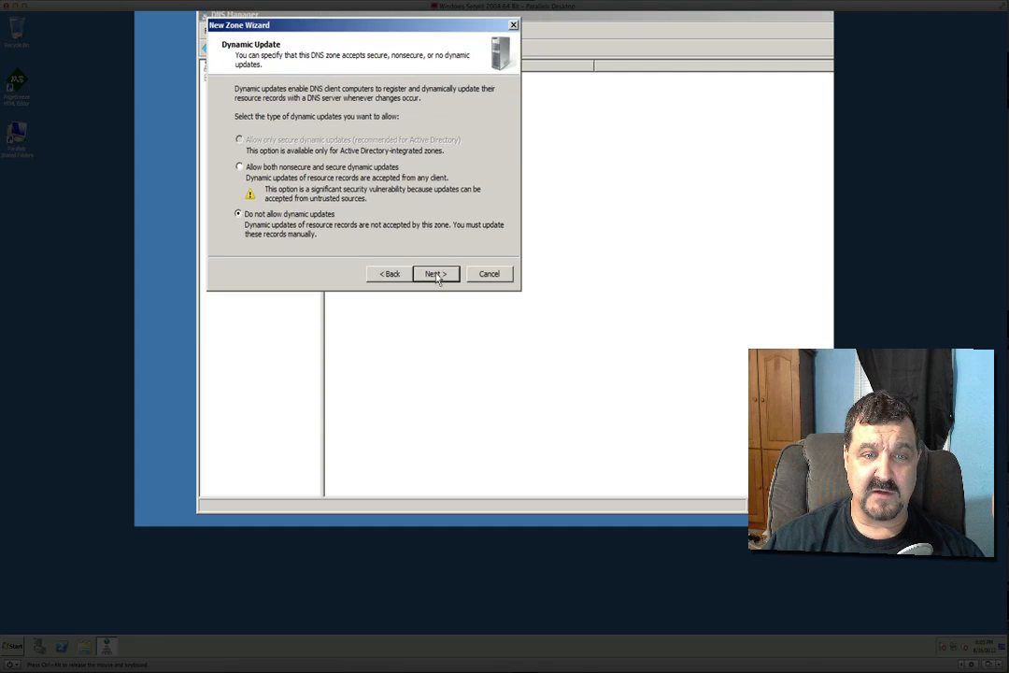
left_click(436, 273)
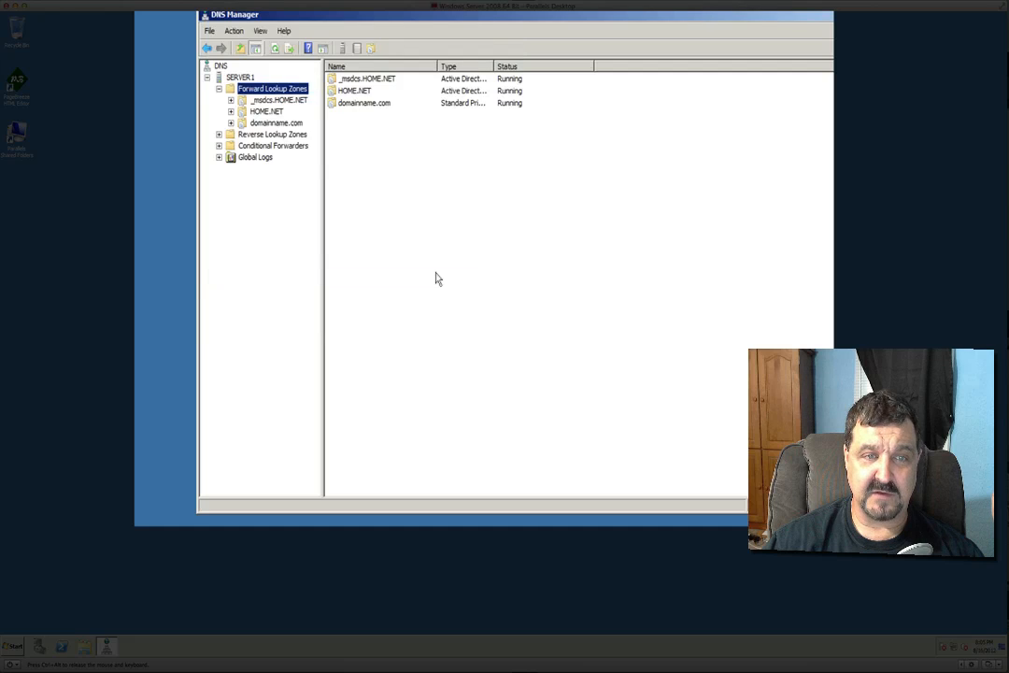
mouse_move(335, 149)
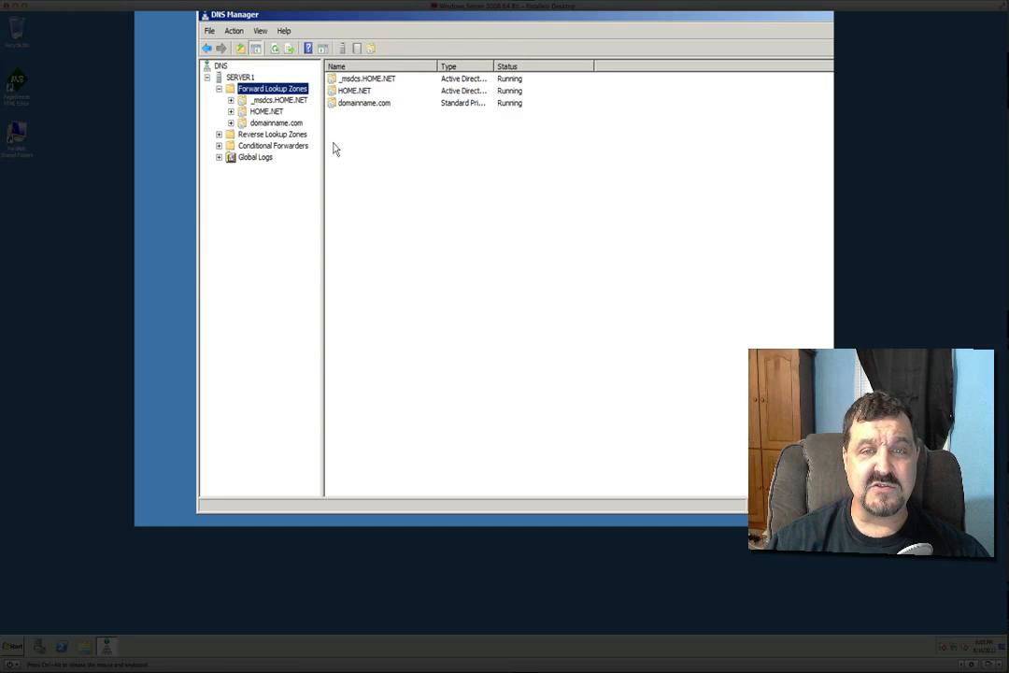
left_click(277, 123)
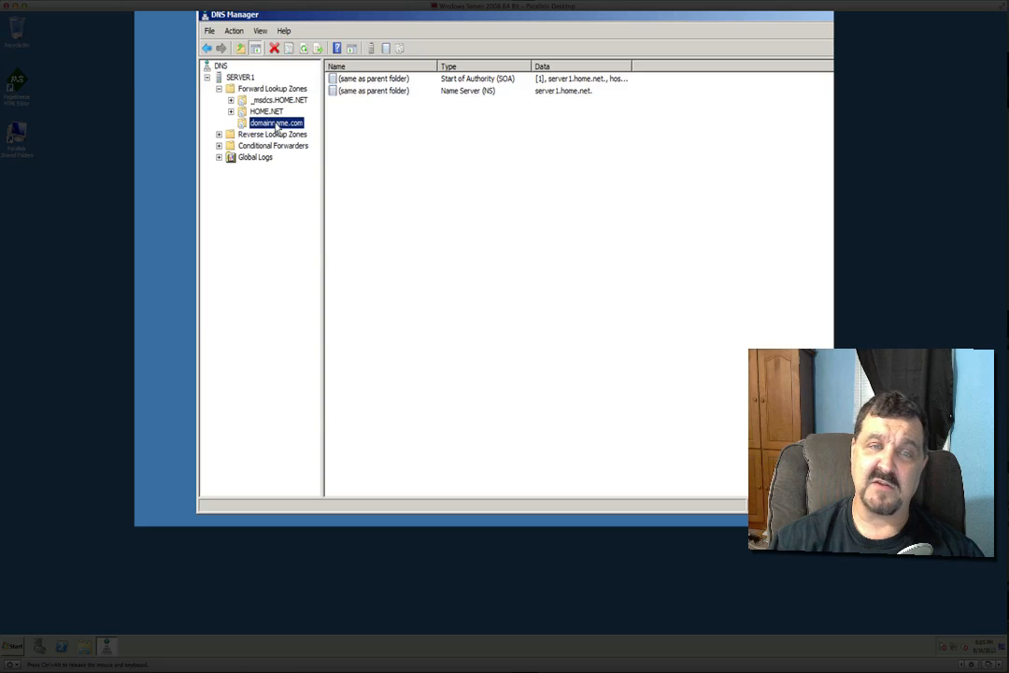
Add a blank-name host (A) record in domainname.com pointing to 192.168.1.40
right_click(276, 124)
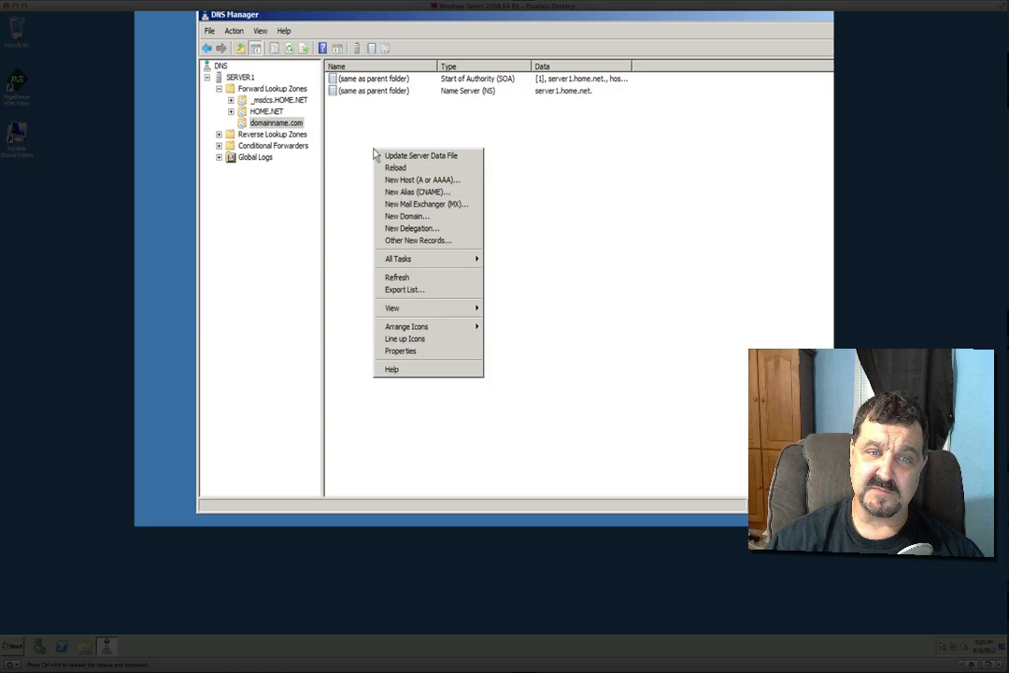
mouse_move(420, 179)
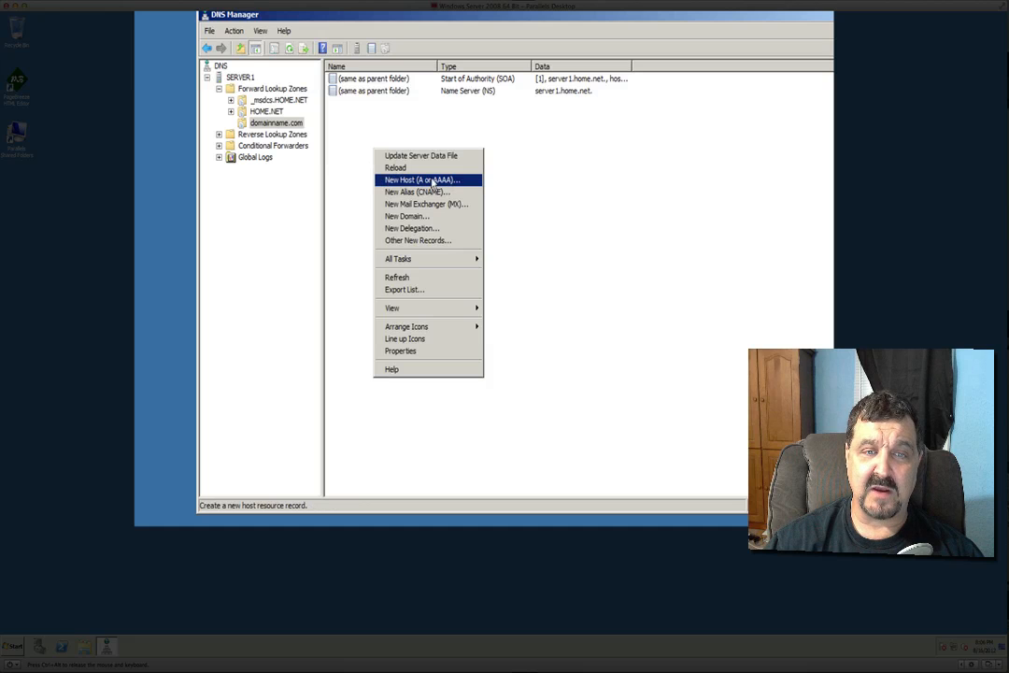
left_click(421, 179)
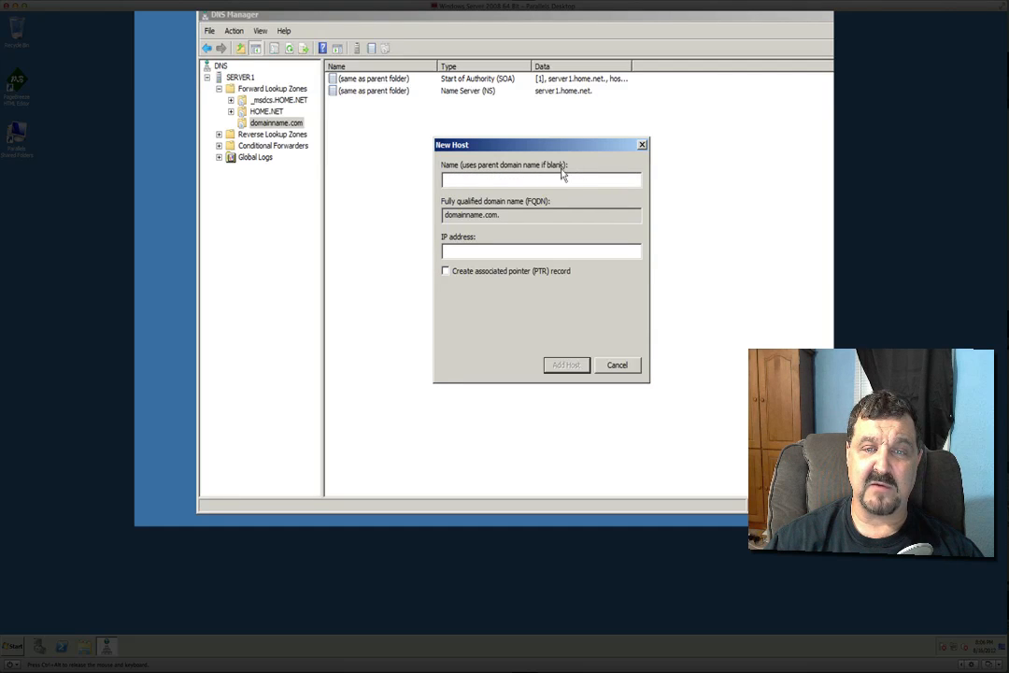
mouse_move(400, 273)
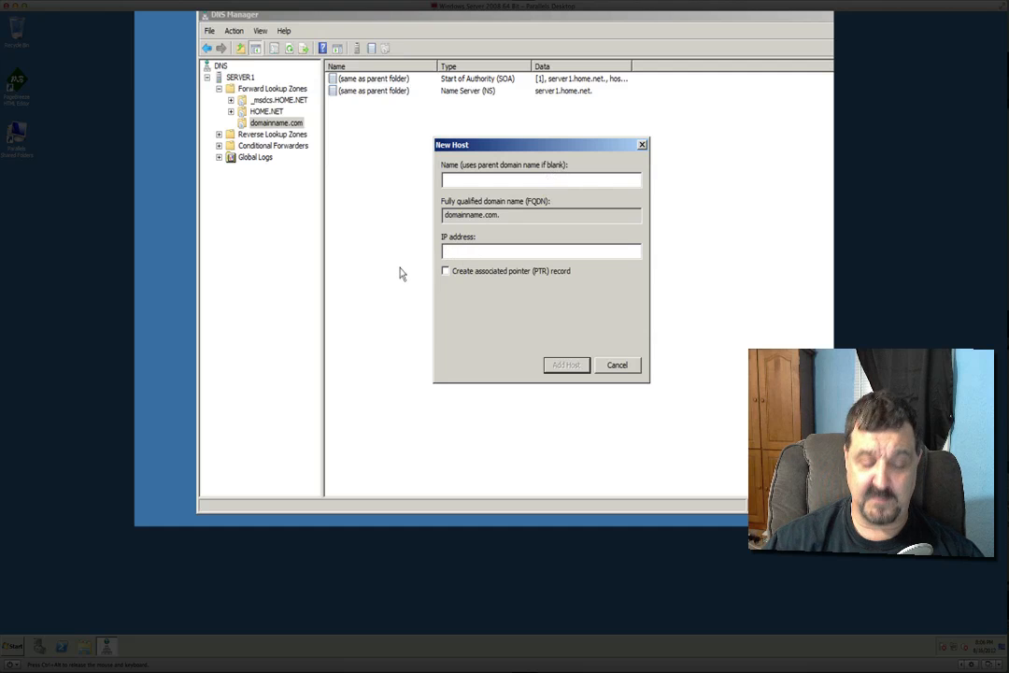
type("192.")
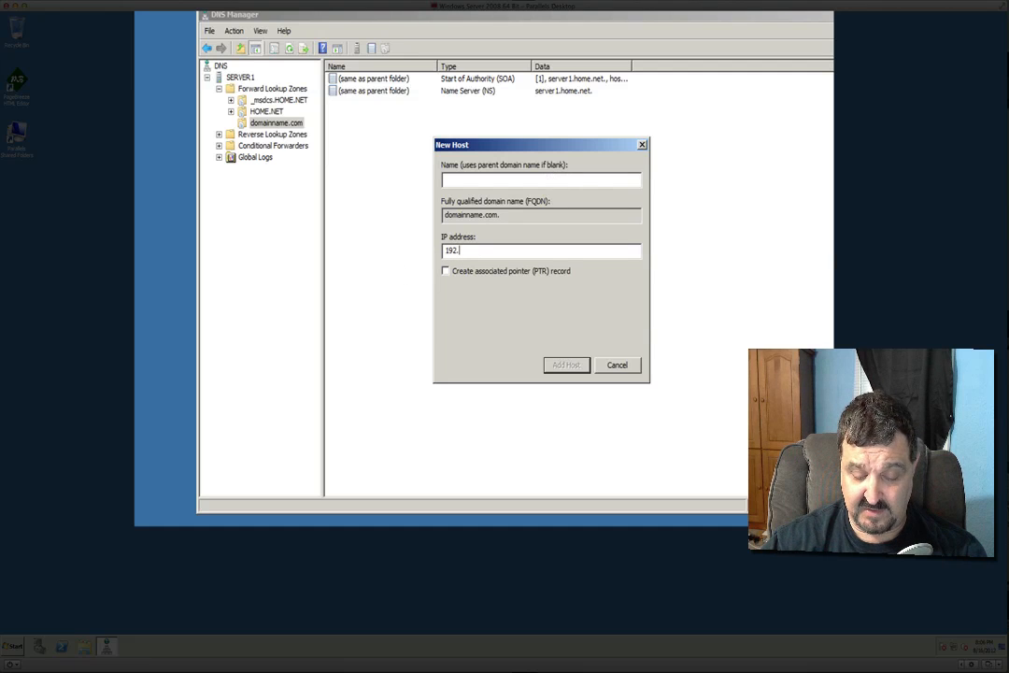
type("16")
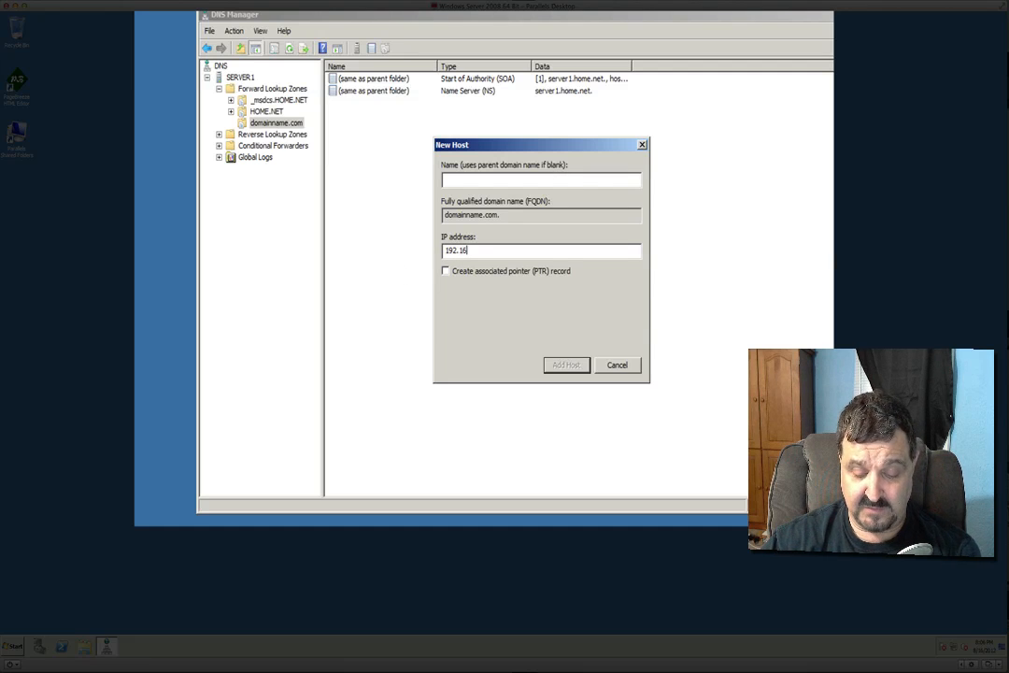
type("8.1.40")
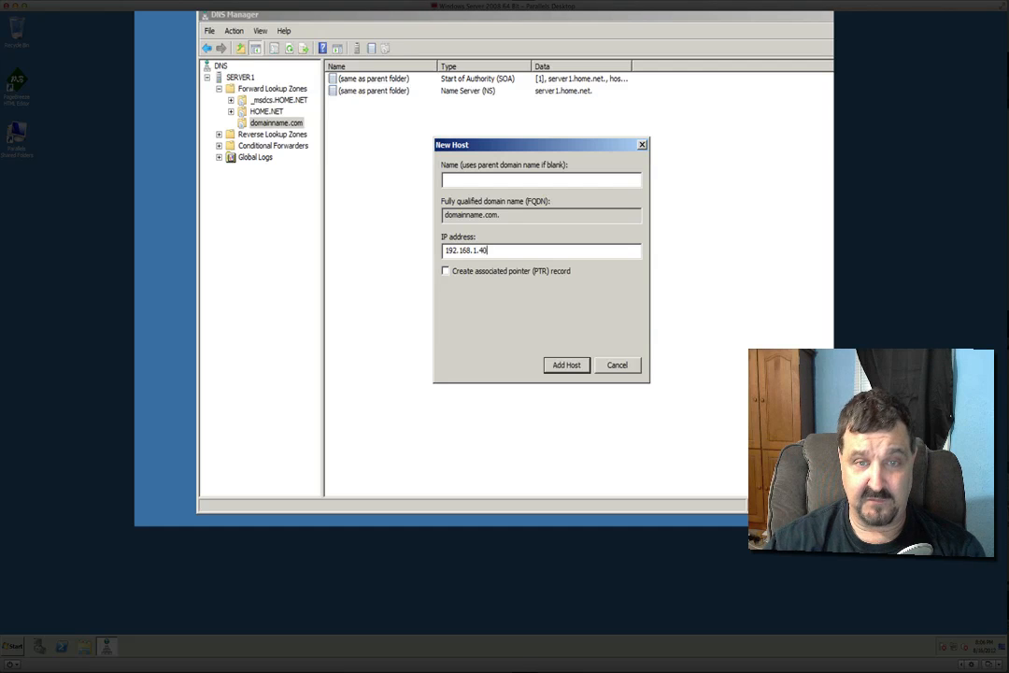
left_click(566, 365)
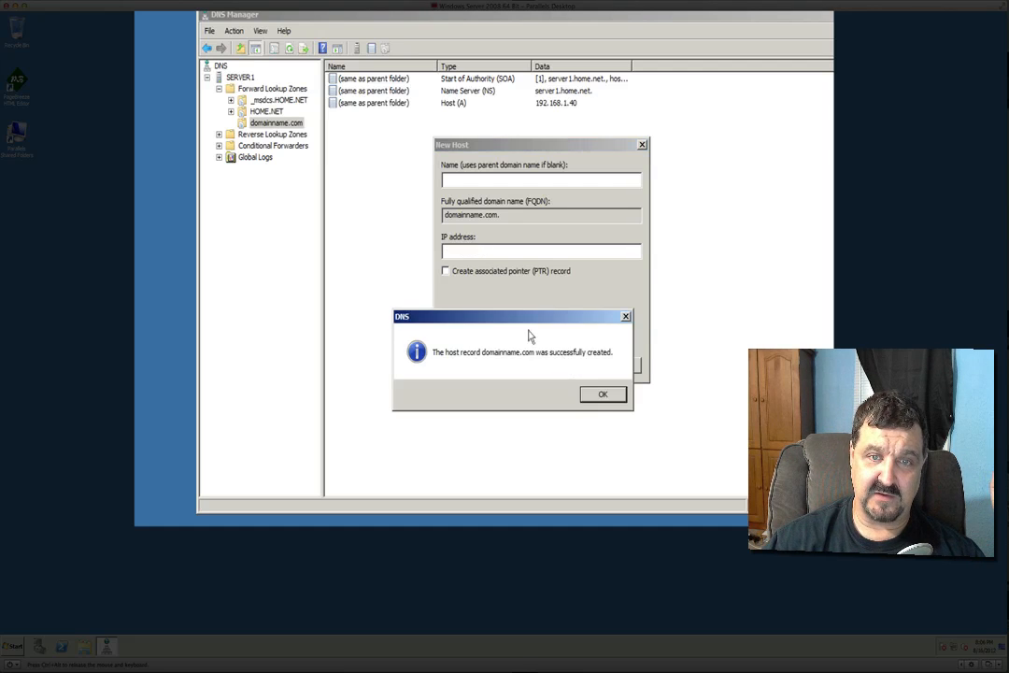
left_click(602, 392)
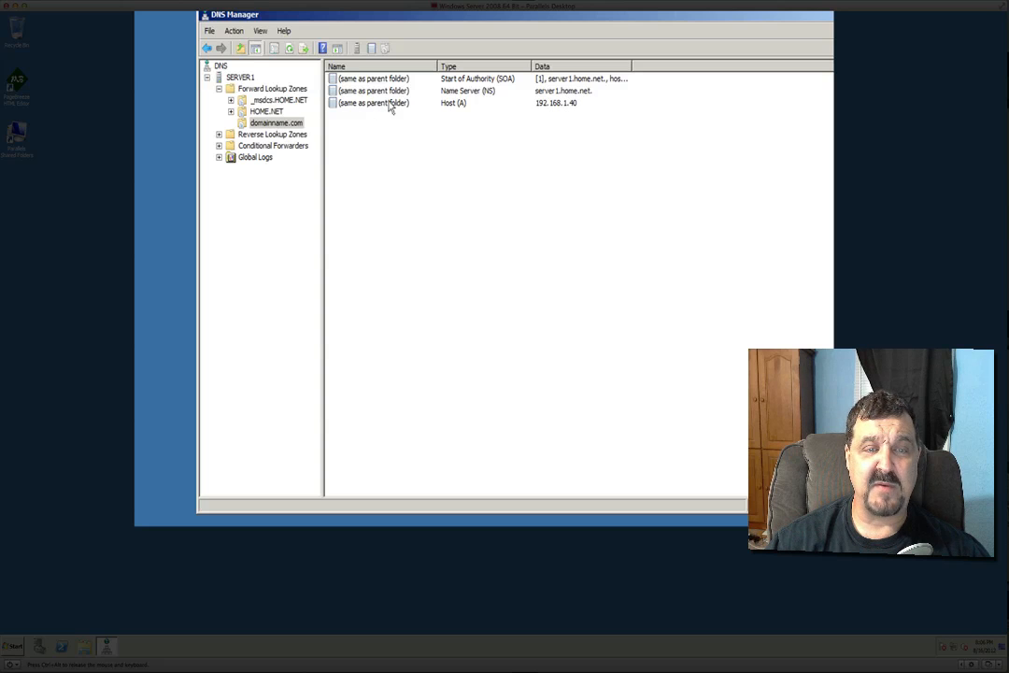
mouse_move(453, 113)
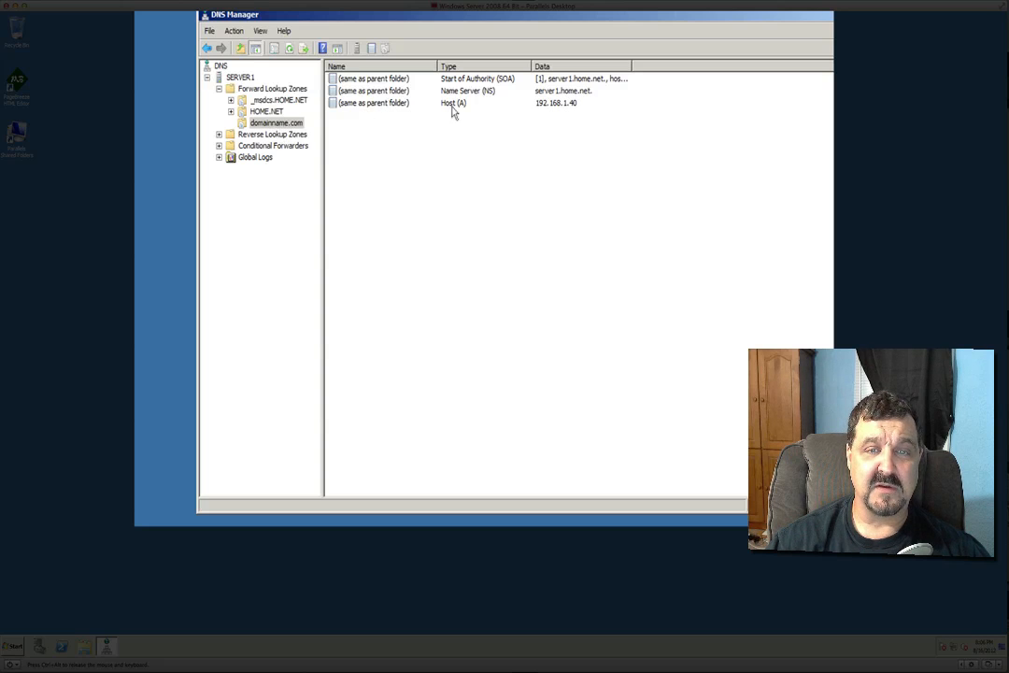
mouse_move(552, 109)
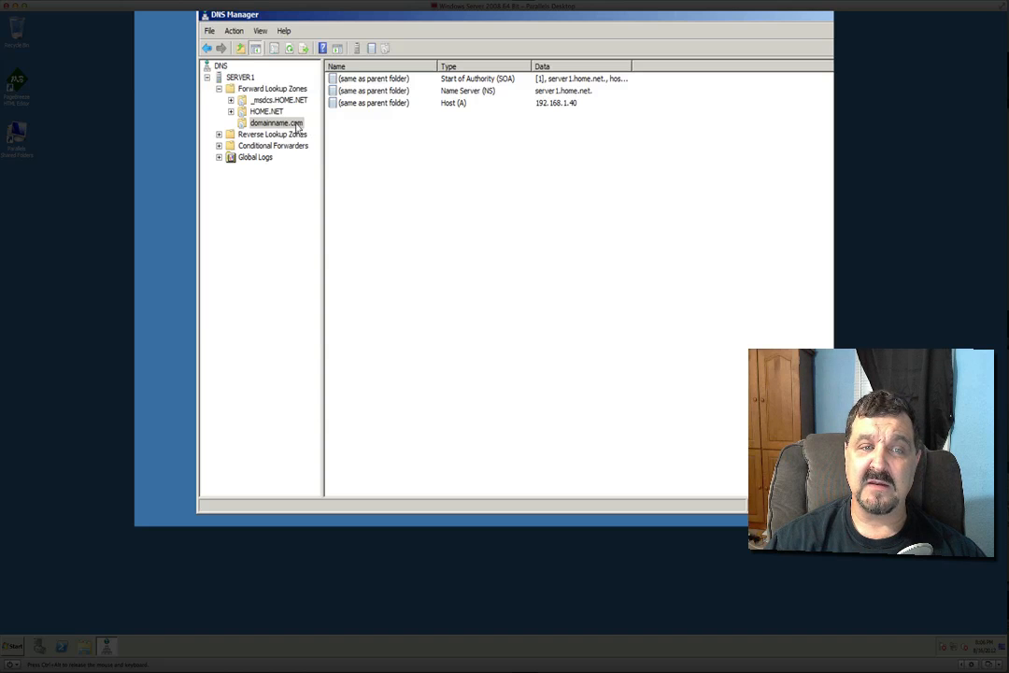
mouse_move(392, 129)
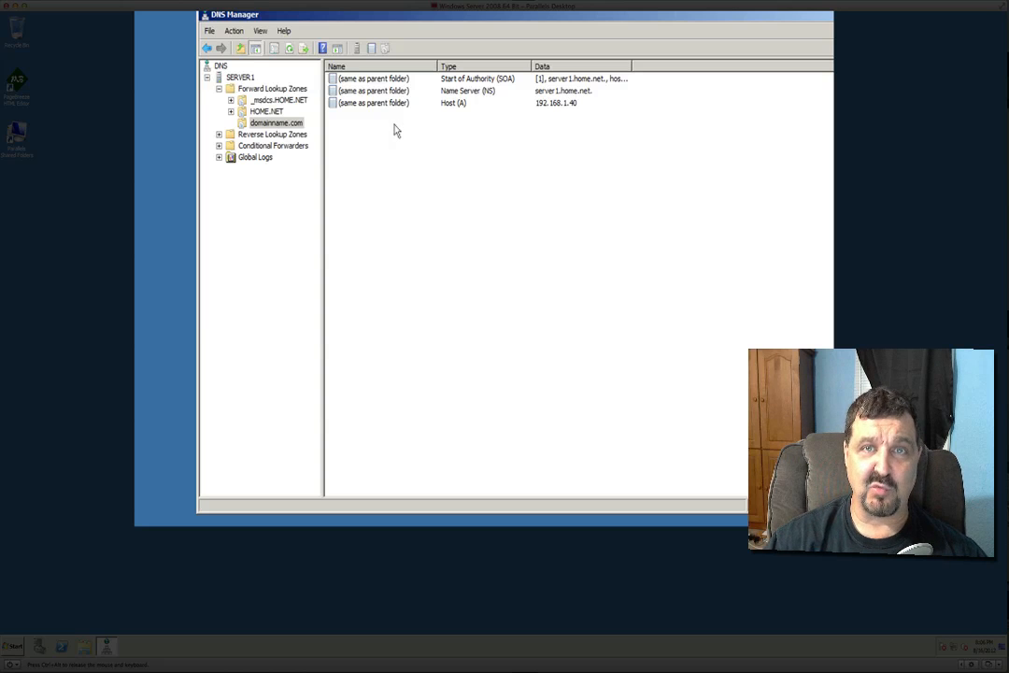
mouse_move(394, 185)
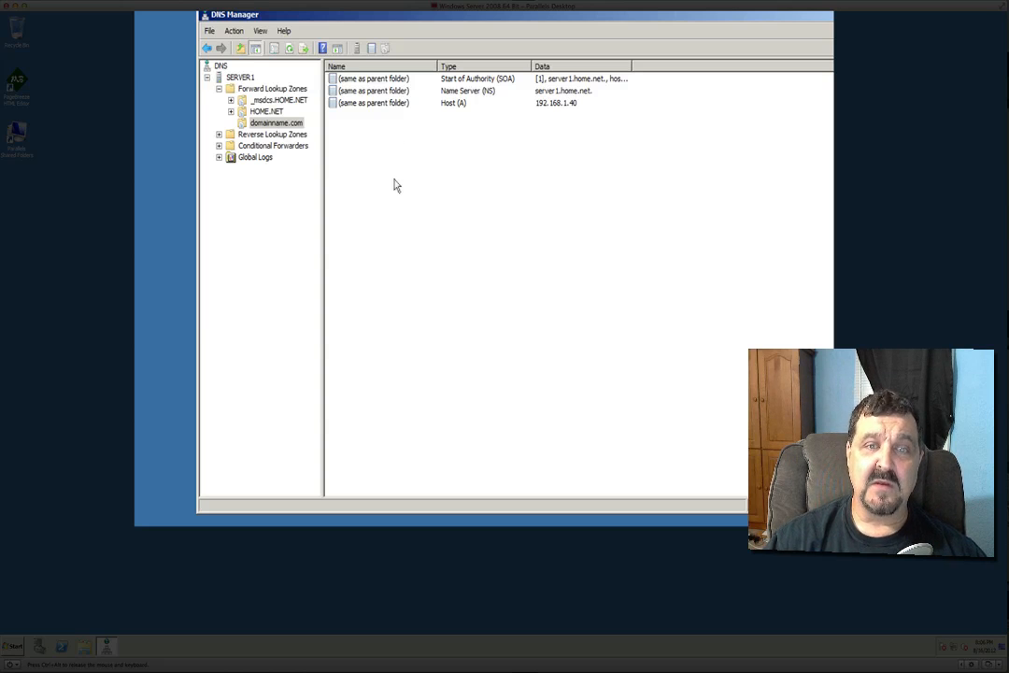
Add a www host (A) record in domainname.com pointing to 192.168.1.40
right_click(393, 185)
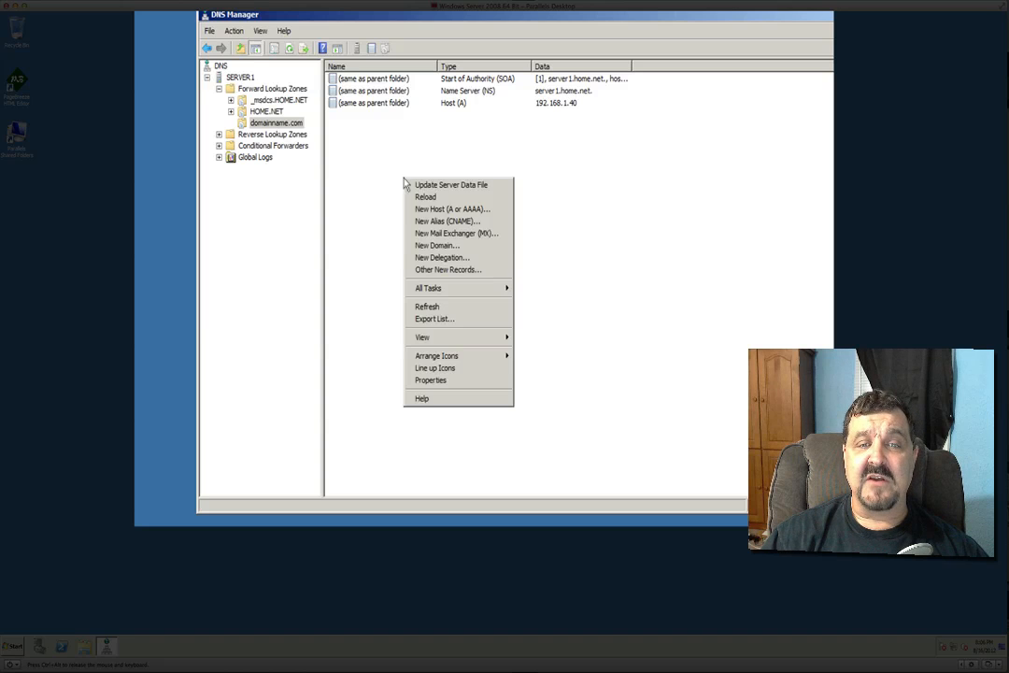
mouse_move(452, 209)
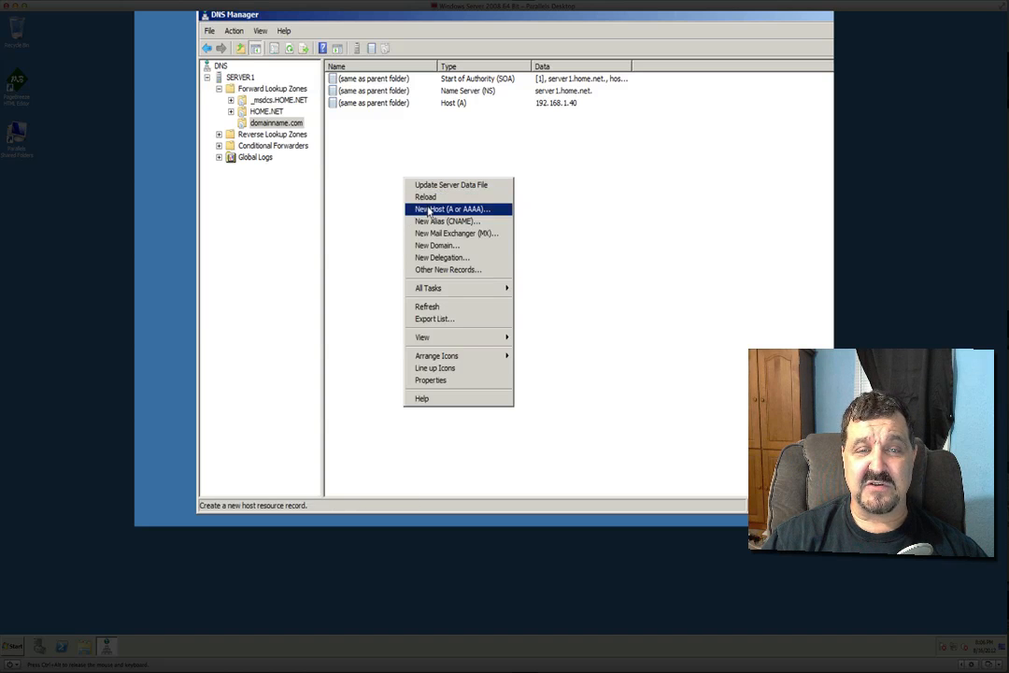
left_click(452, 209)
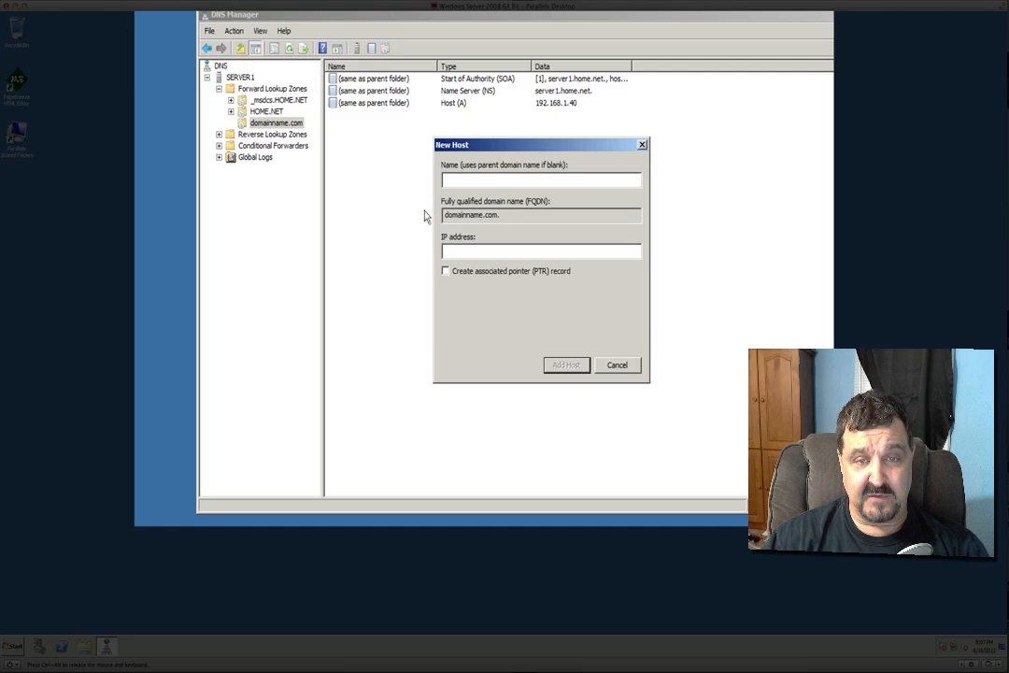
type("www")
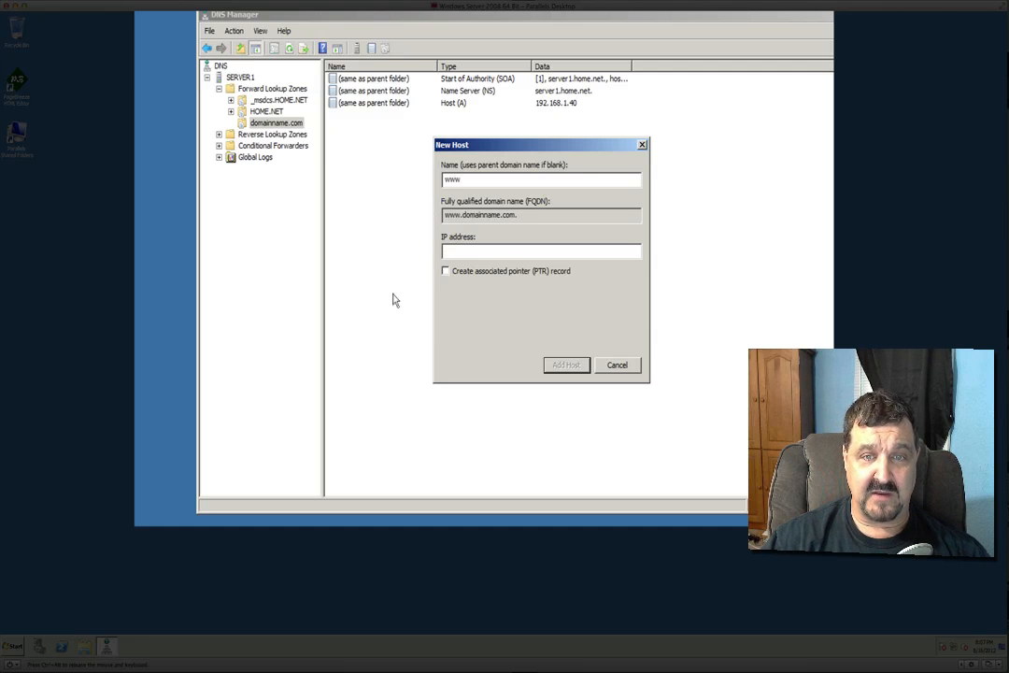
type("192.1")
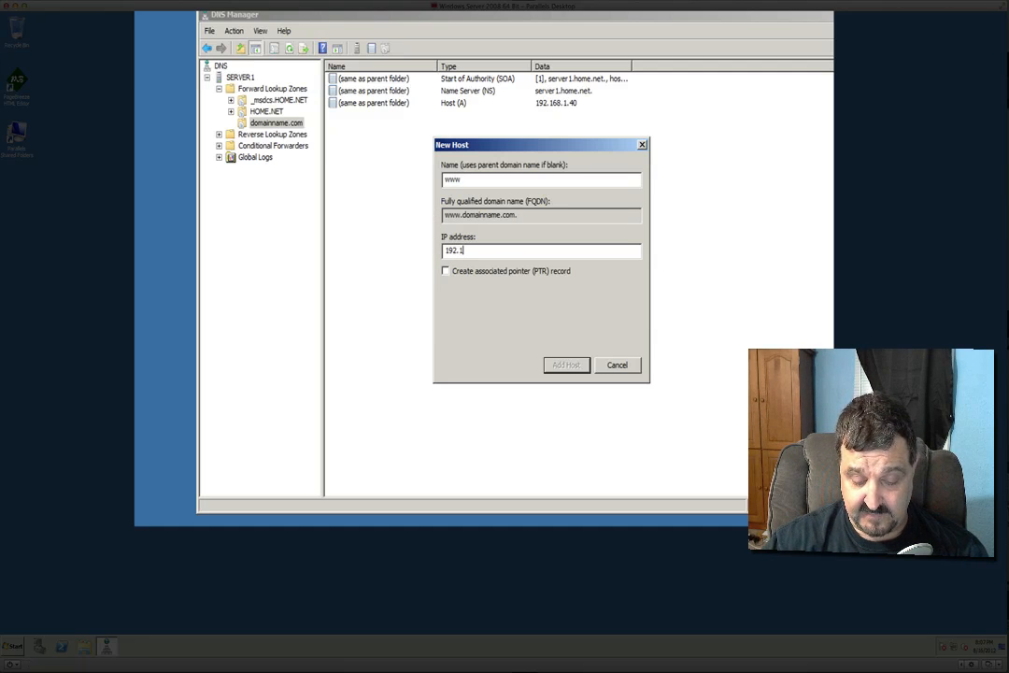
type("68.1.40")
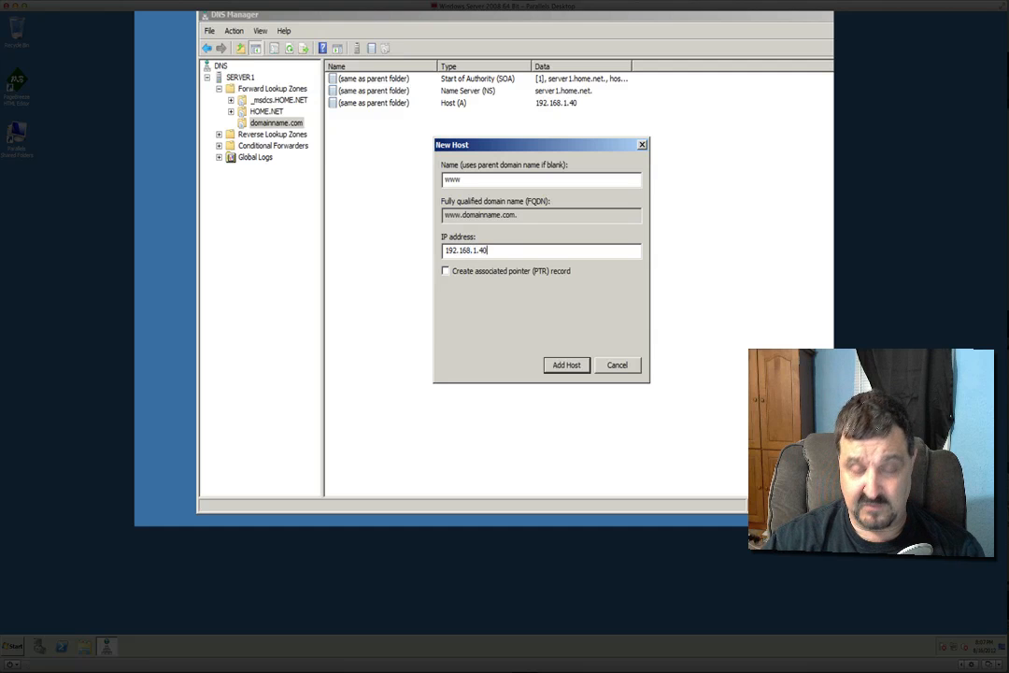
left_click(566, 364)
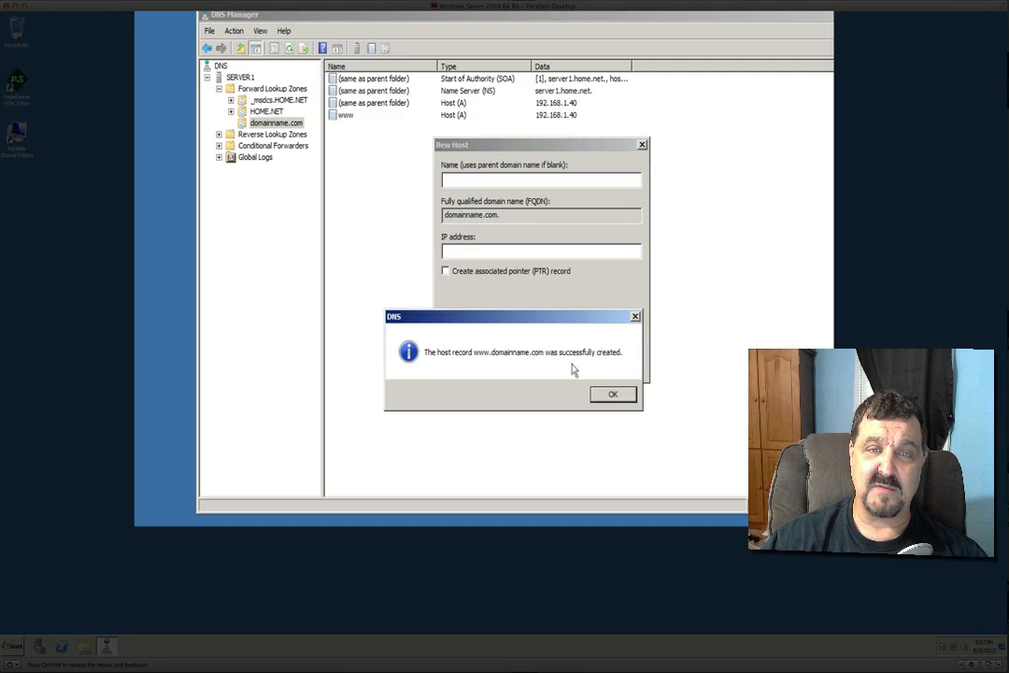
left_click(613, 392)
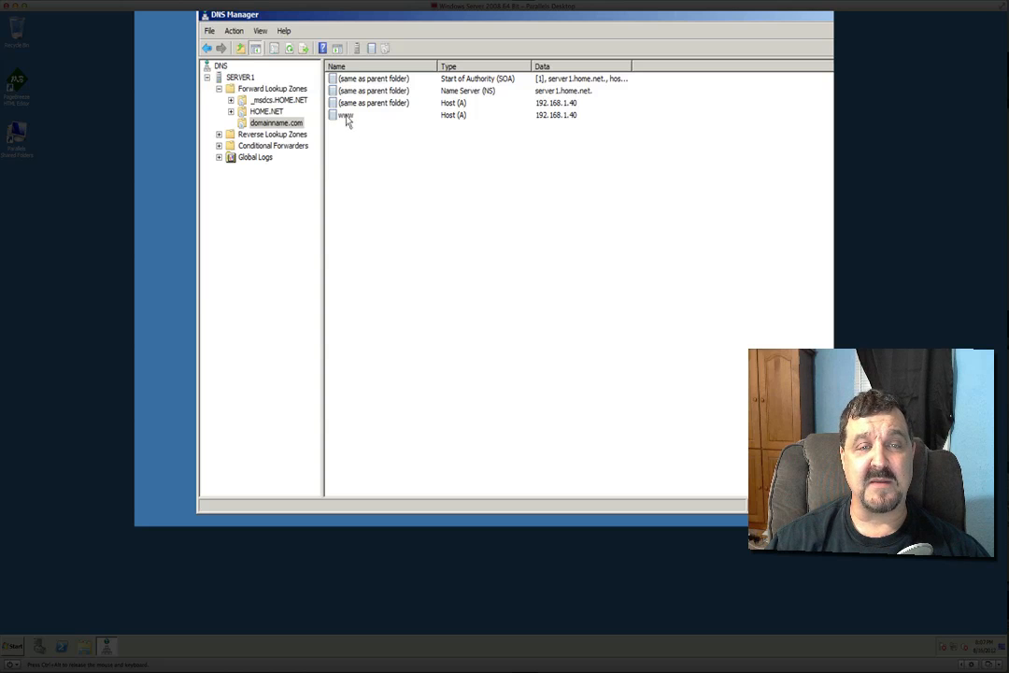
mouse_move(430, 127)
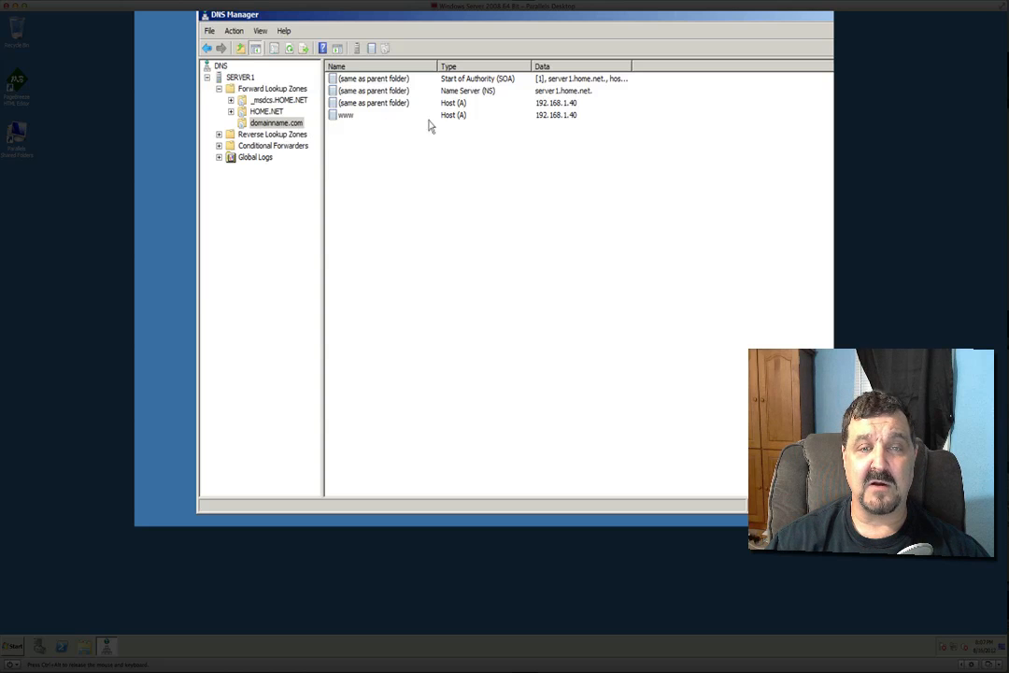
mouse_move(441, 186)
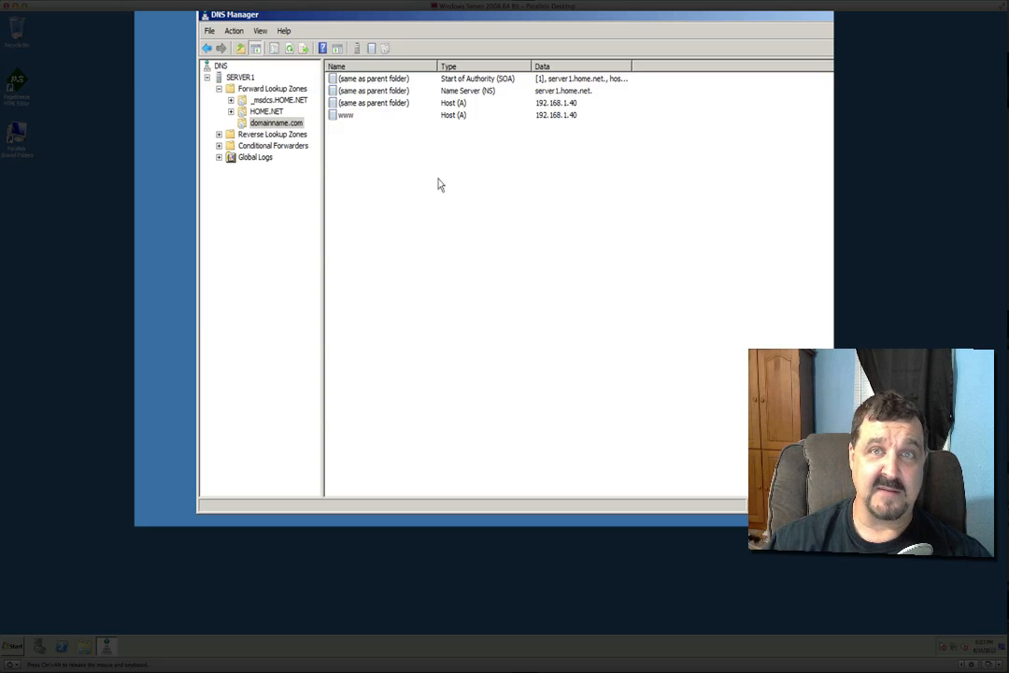
mouse_move(475, 232)
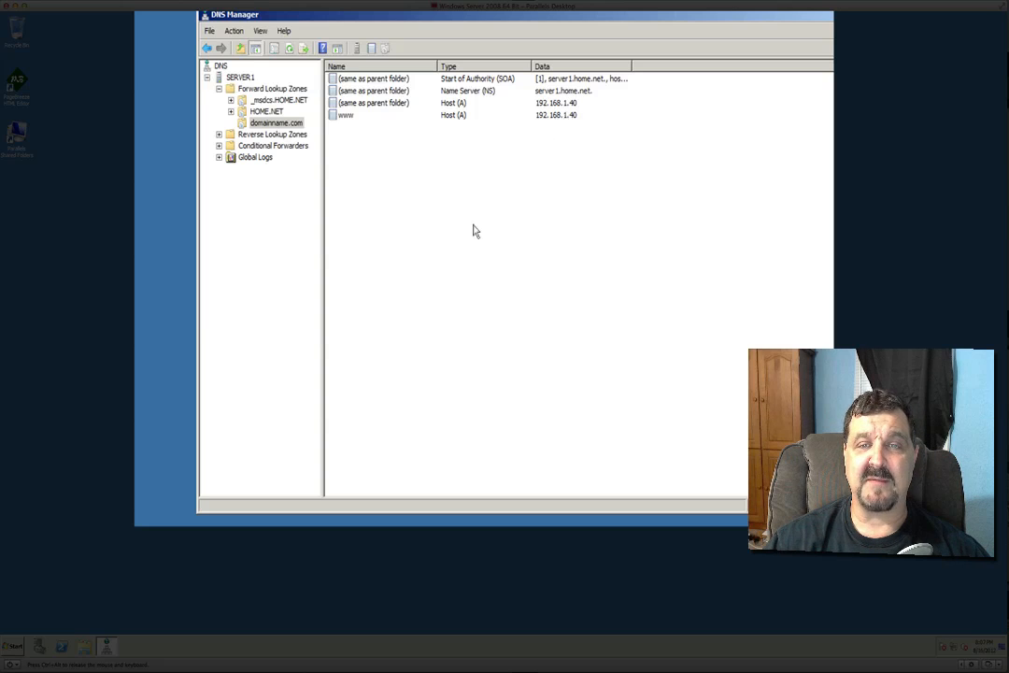